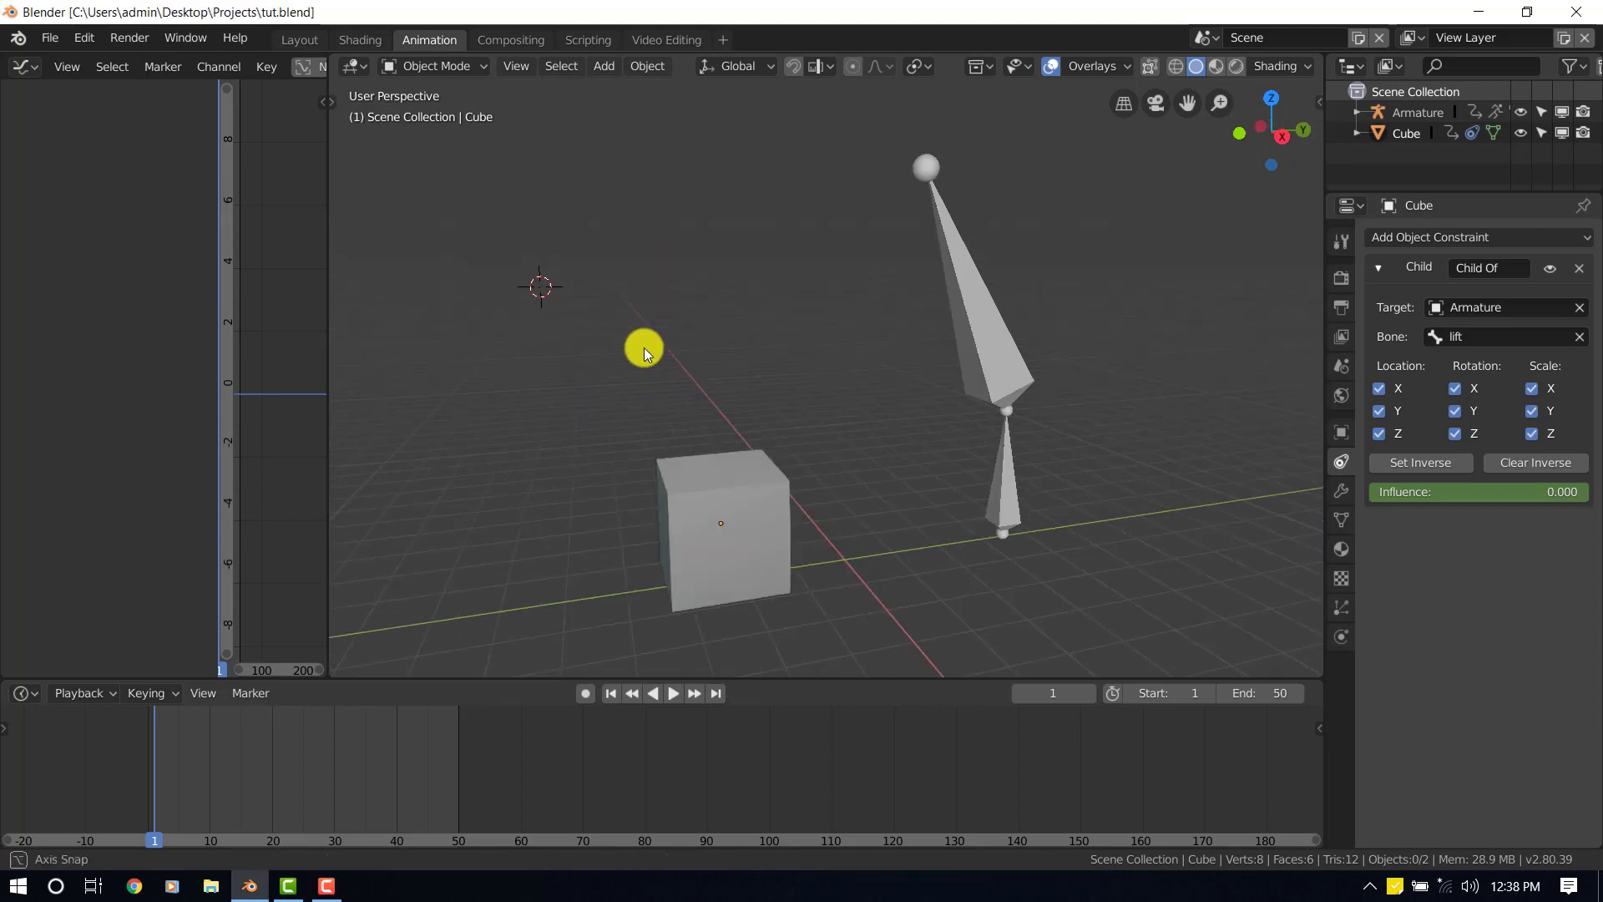
Step: Delete the cube's existing Child Of constraint and move to frame 21 where the lift bone meets the cube
click(673, 693)
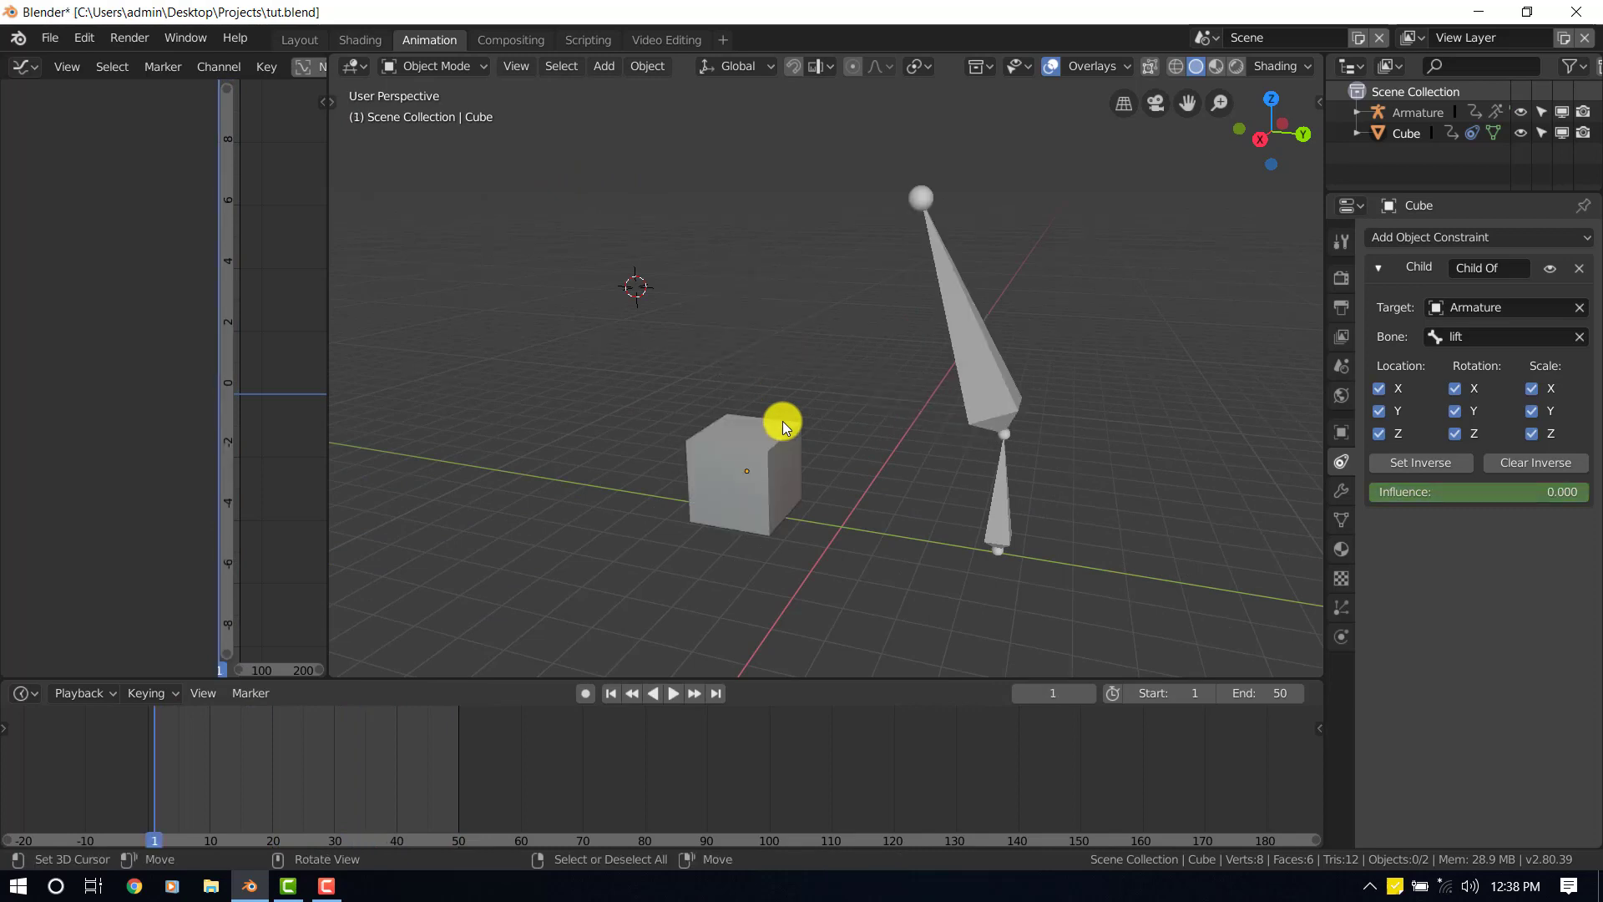
drag(782, 422, 921, 394)
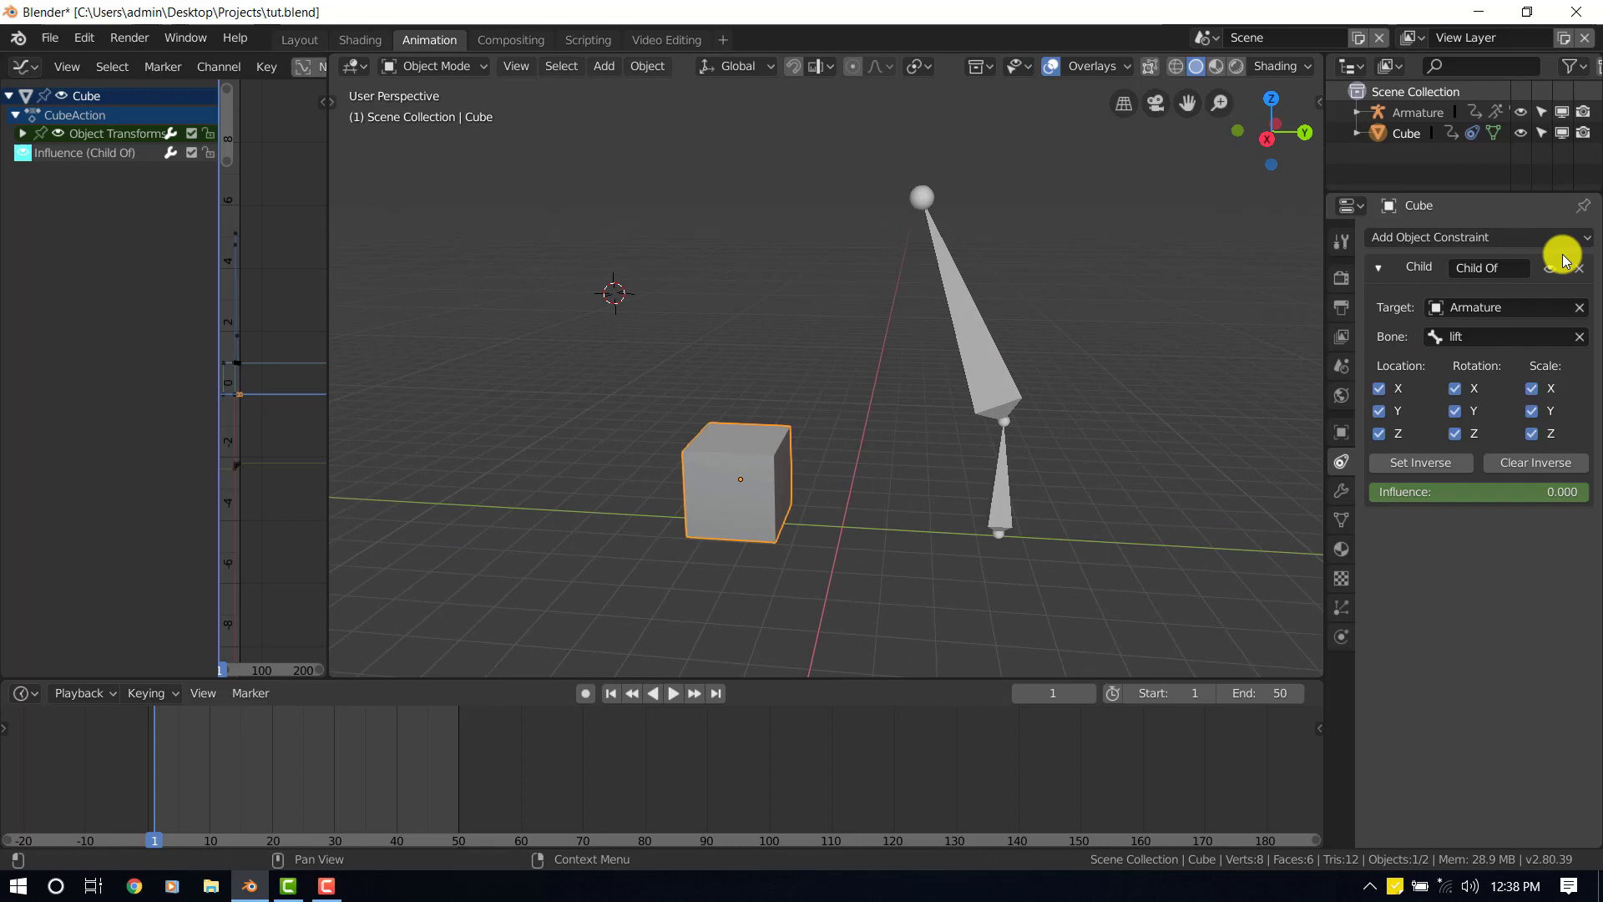
click(1587, 267)
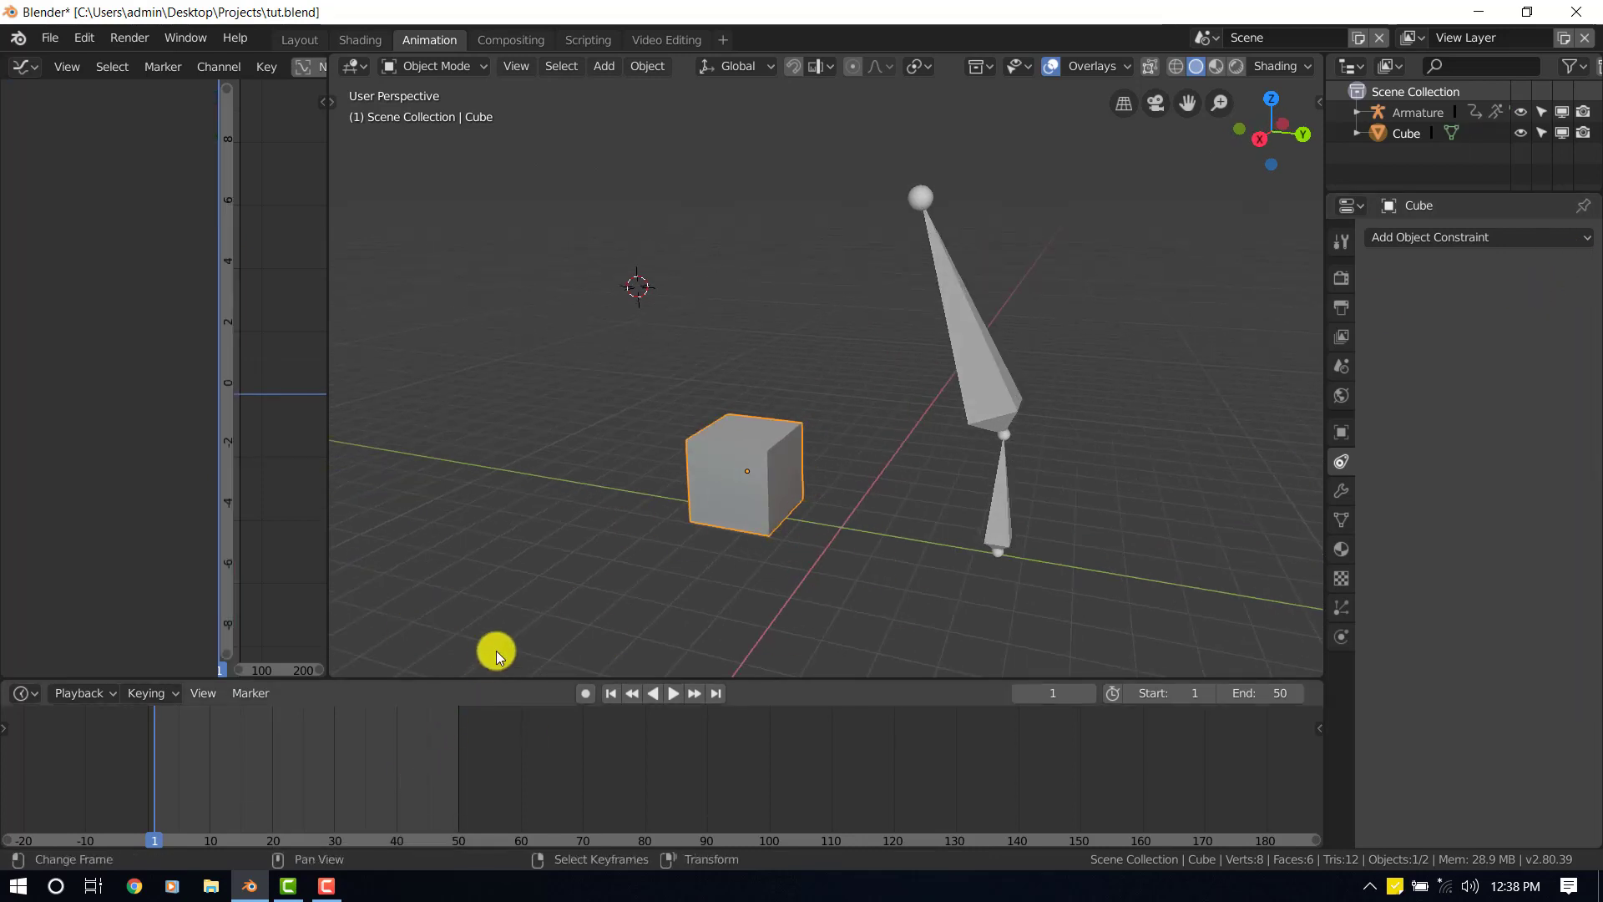
click(671, 693)
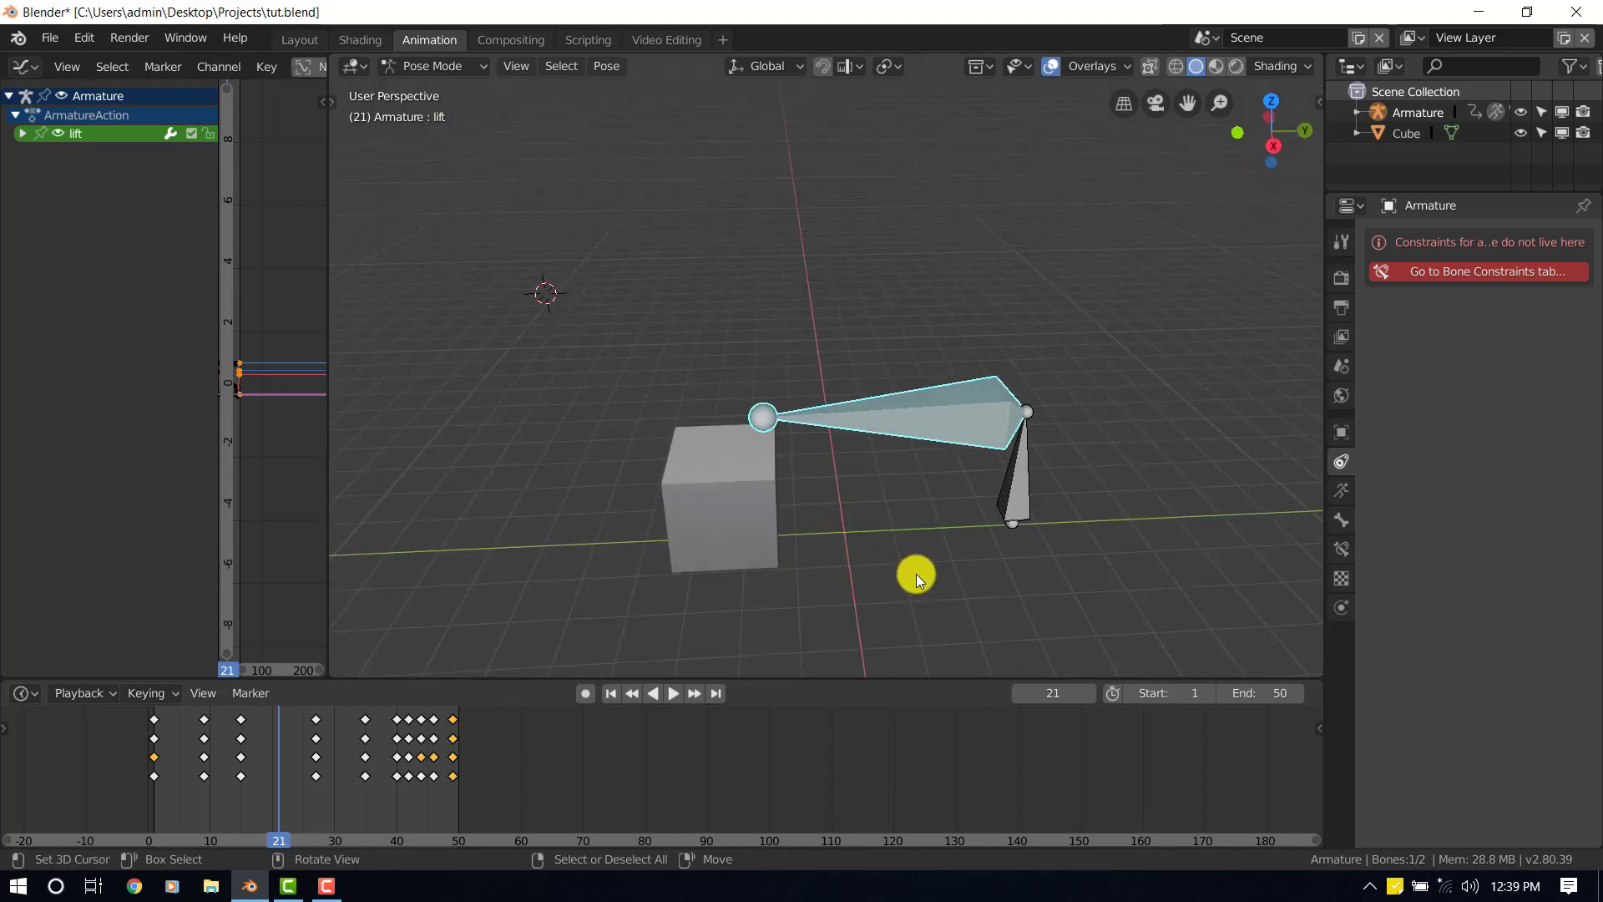
mouse_move(912, 582)
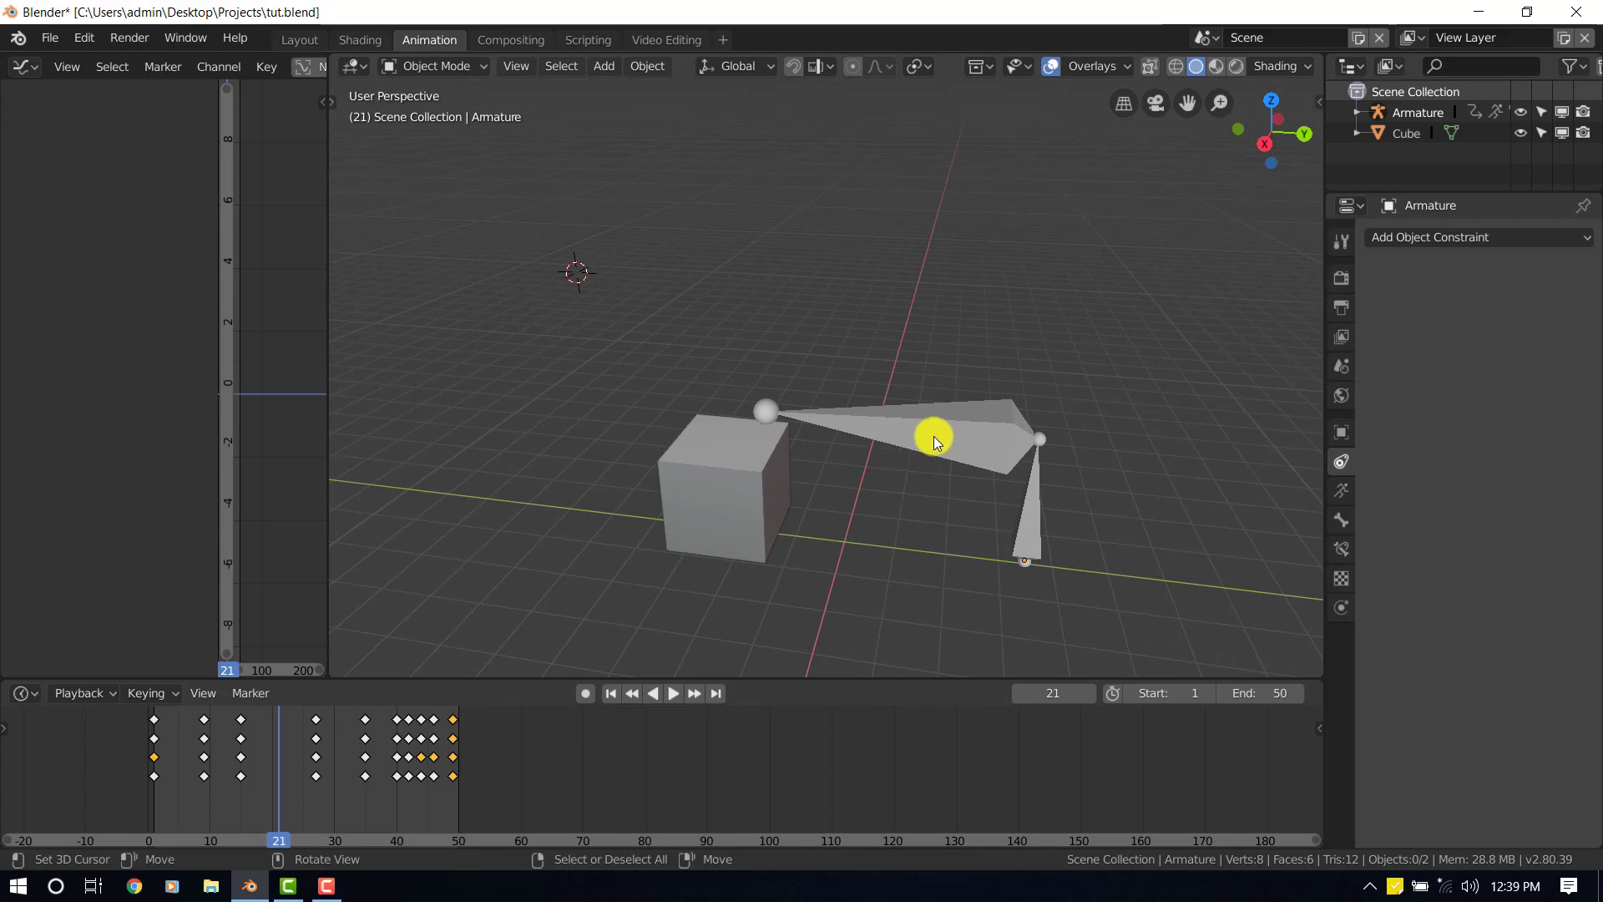
drag(930, 441, 872, 448)
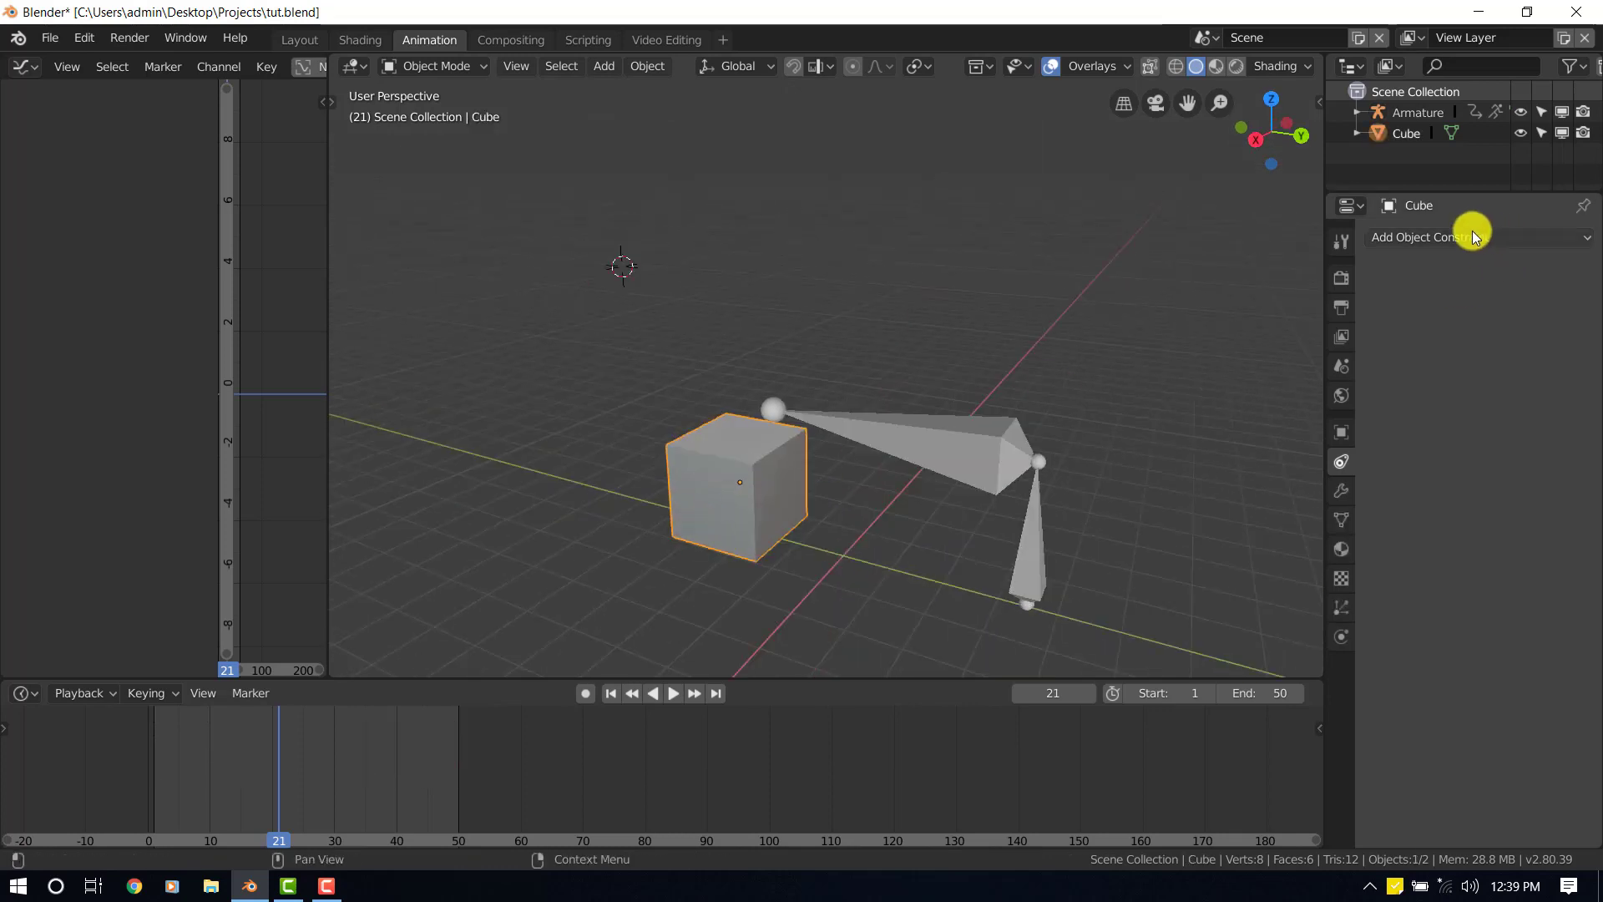
Step: Add a fresh Child Of constraint to the cube from the Add Object Constraint list
click(1480, 237)
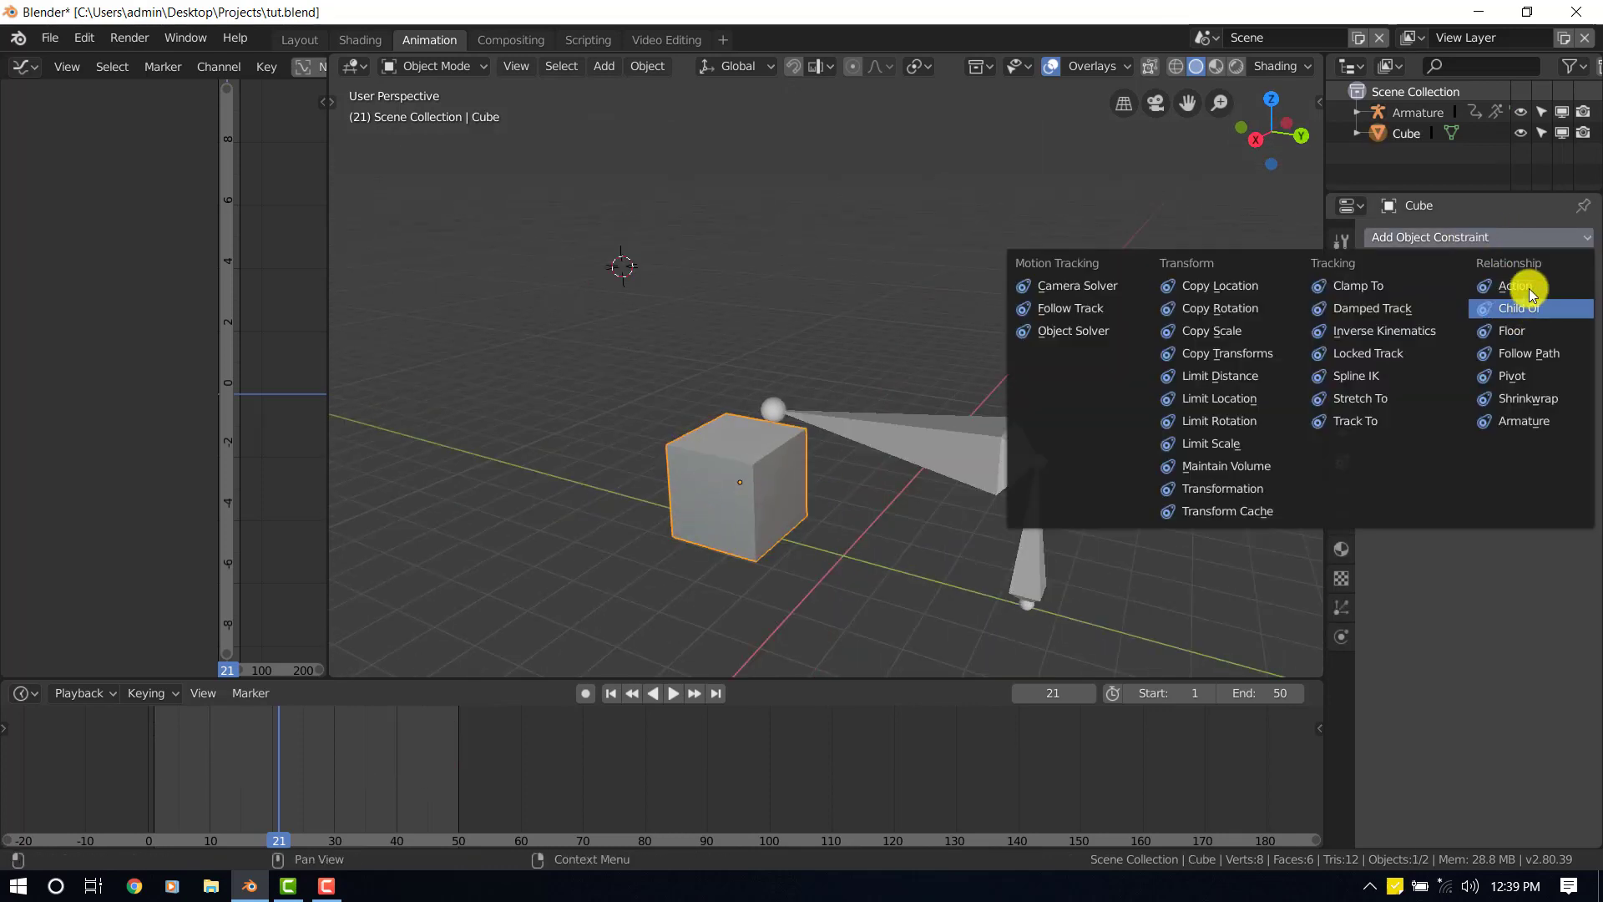
mouse_move(1529, 309)
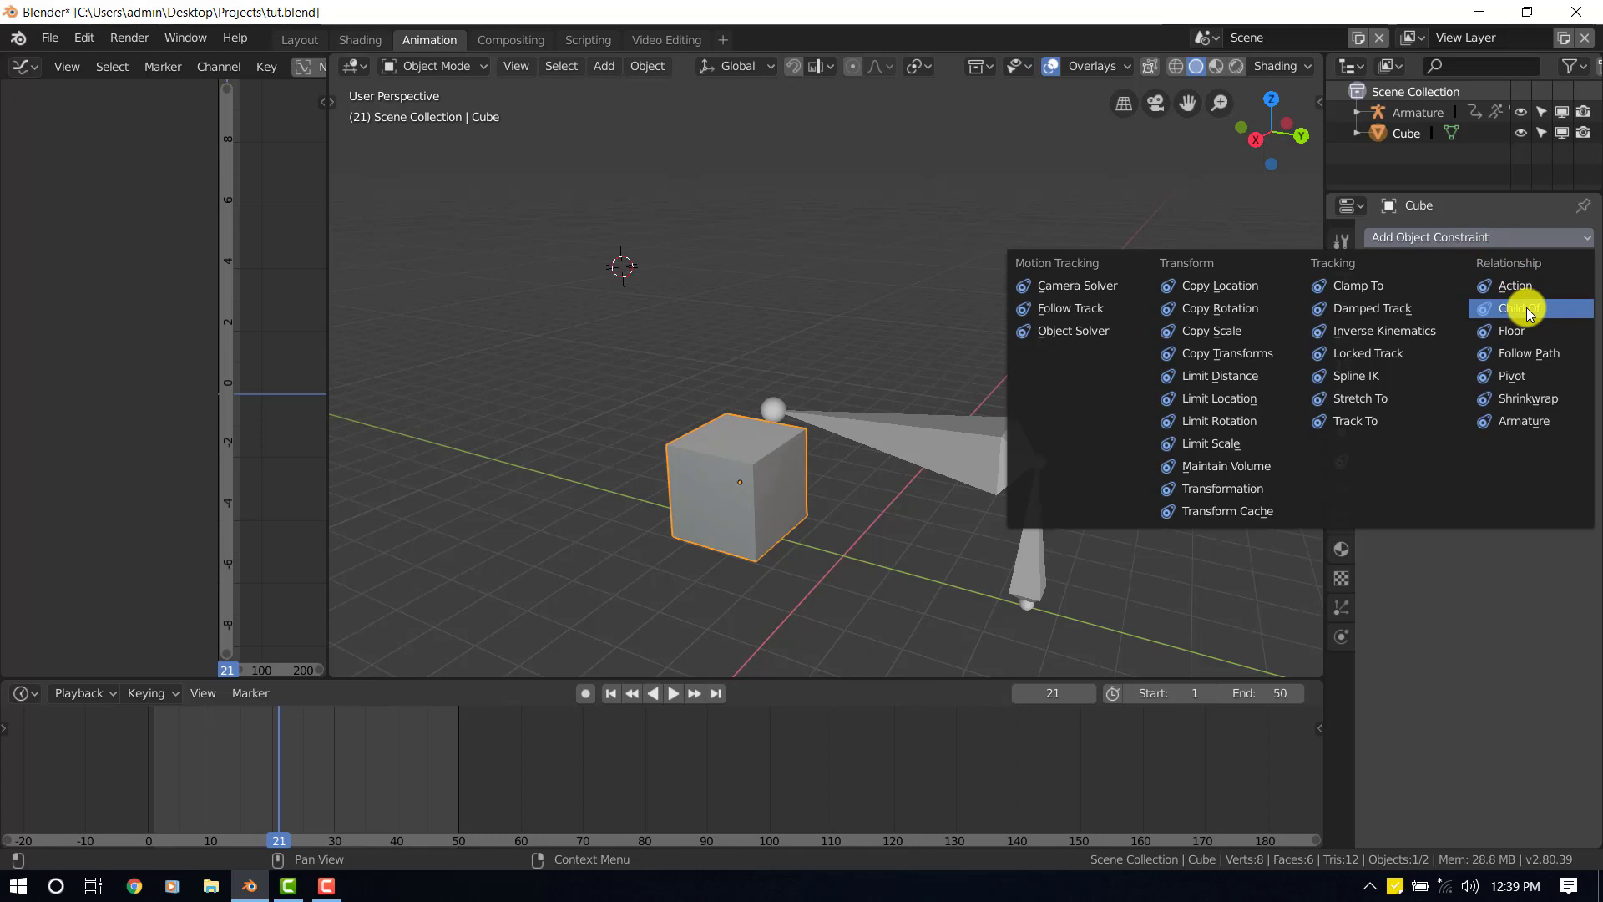
click(1514, 307)
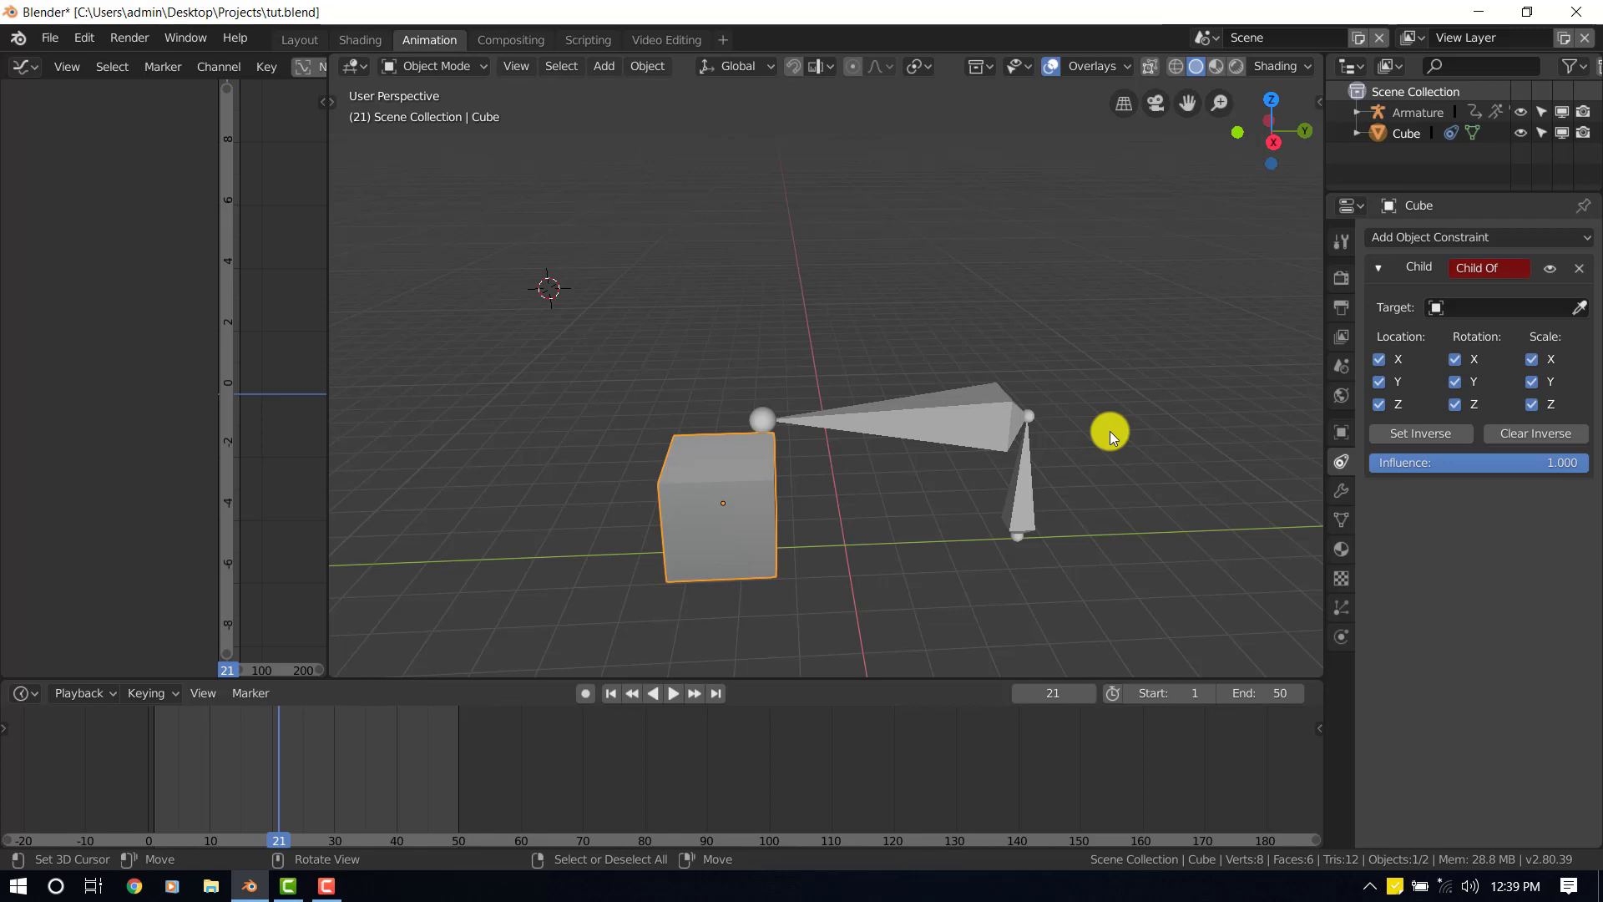
mouse_move(1398, 369)
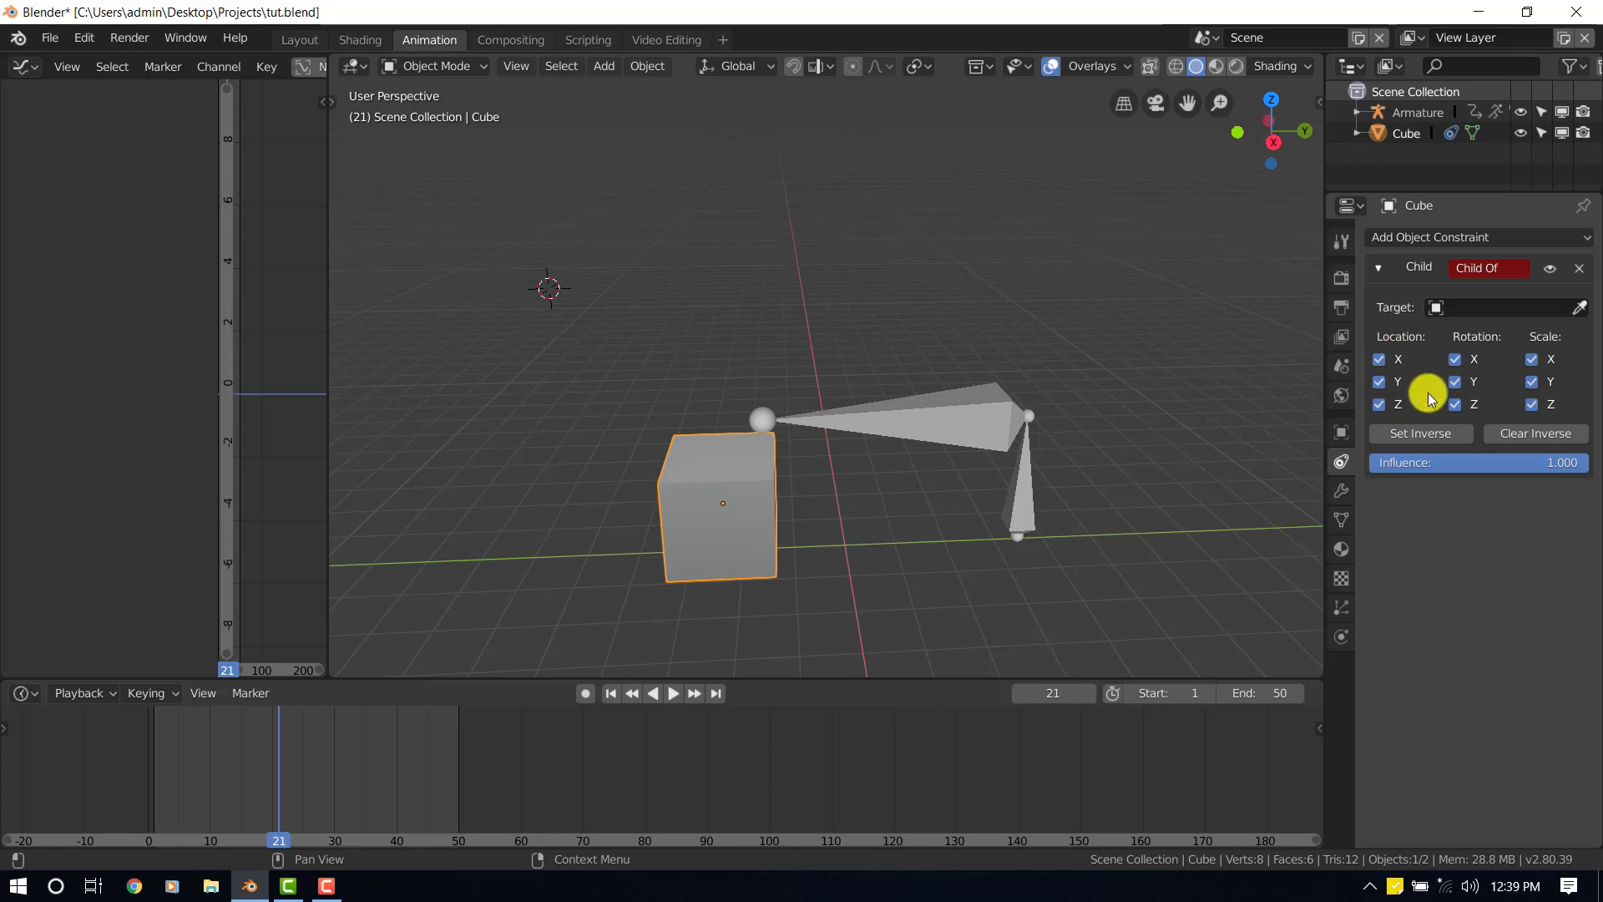
mouse_move(1574, 312)
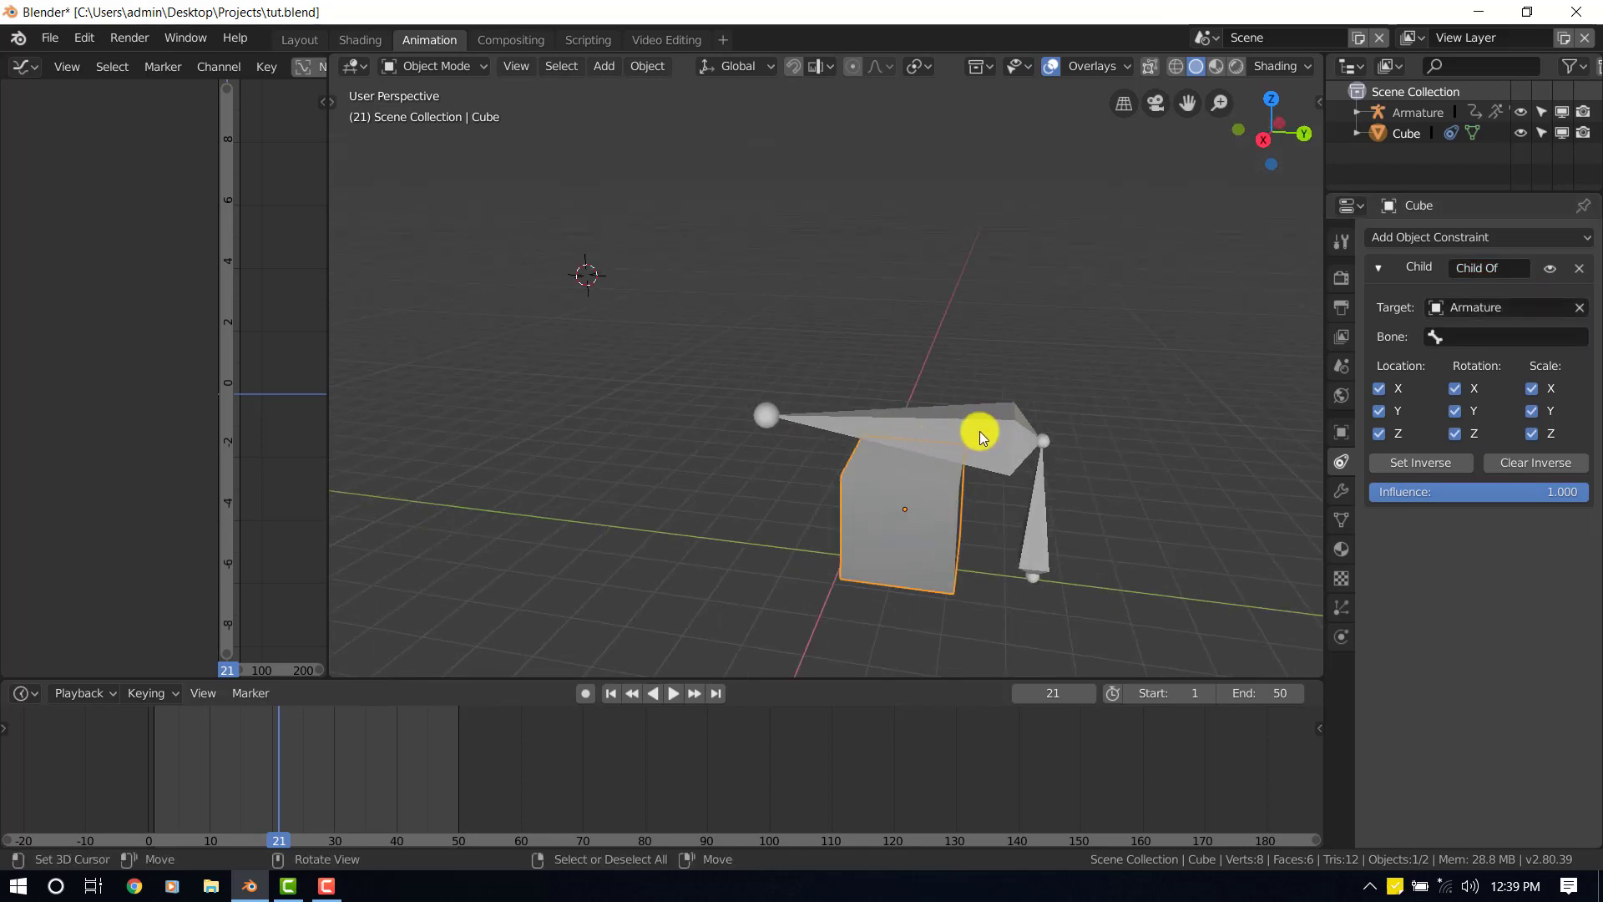
Step: Target the Child Of constraint to the Armature's lift bone, set inverse, and return to frame 1
drag(979, 435, 898, 510)
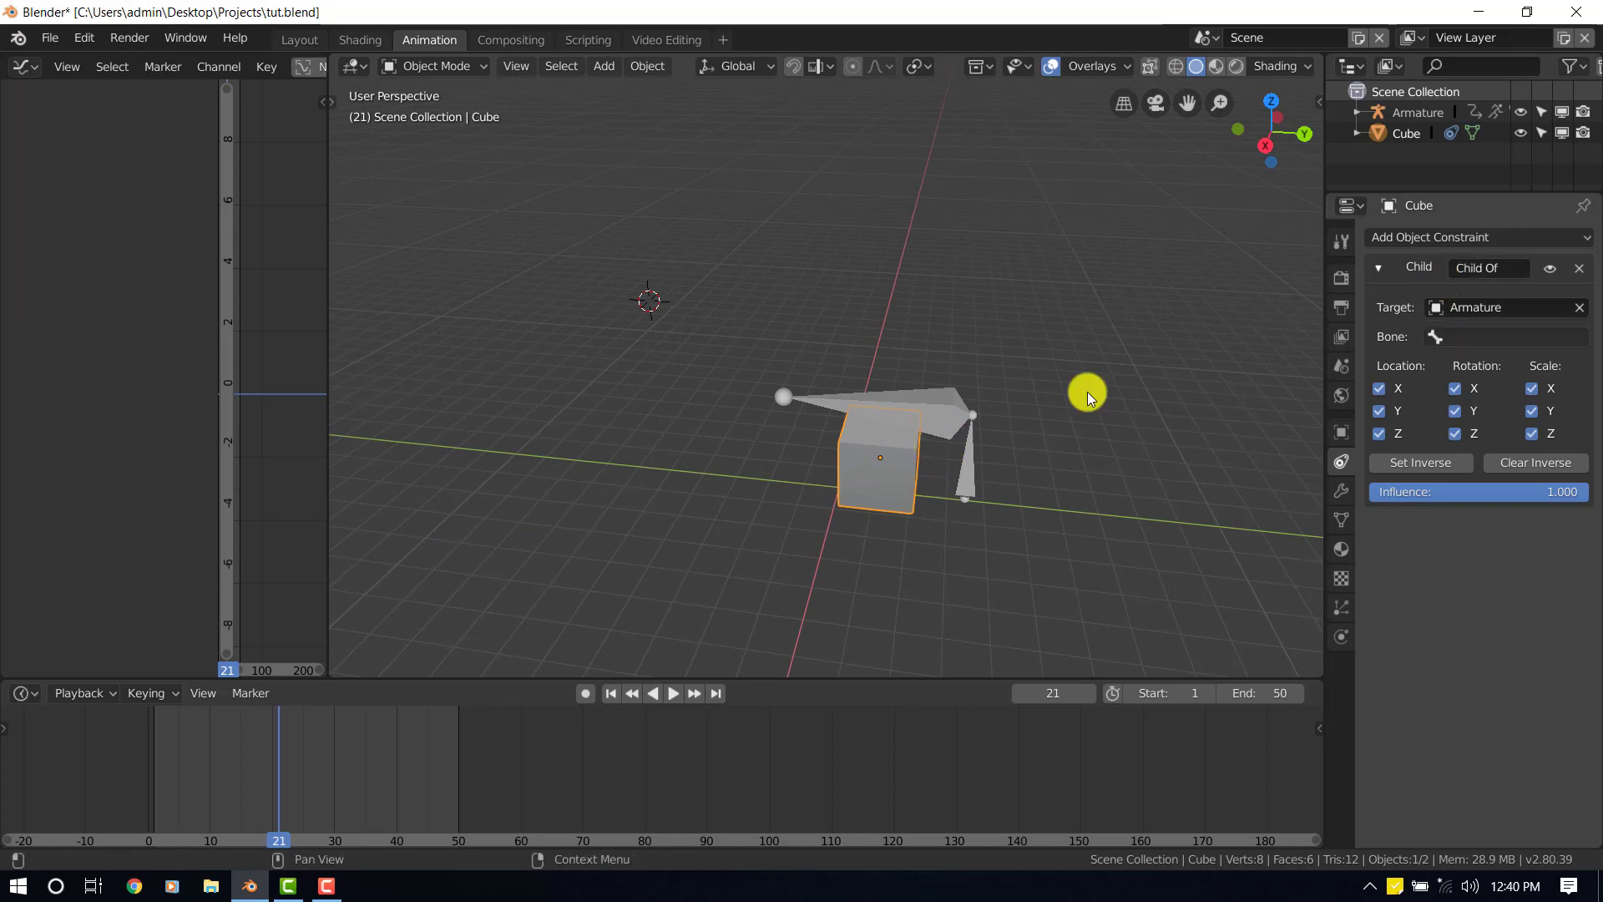
click(1089, 396)
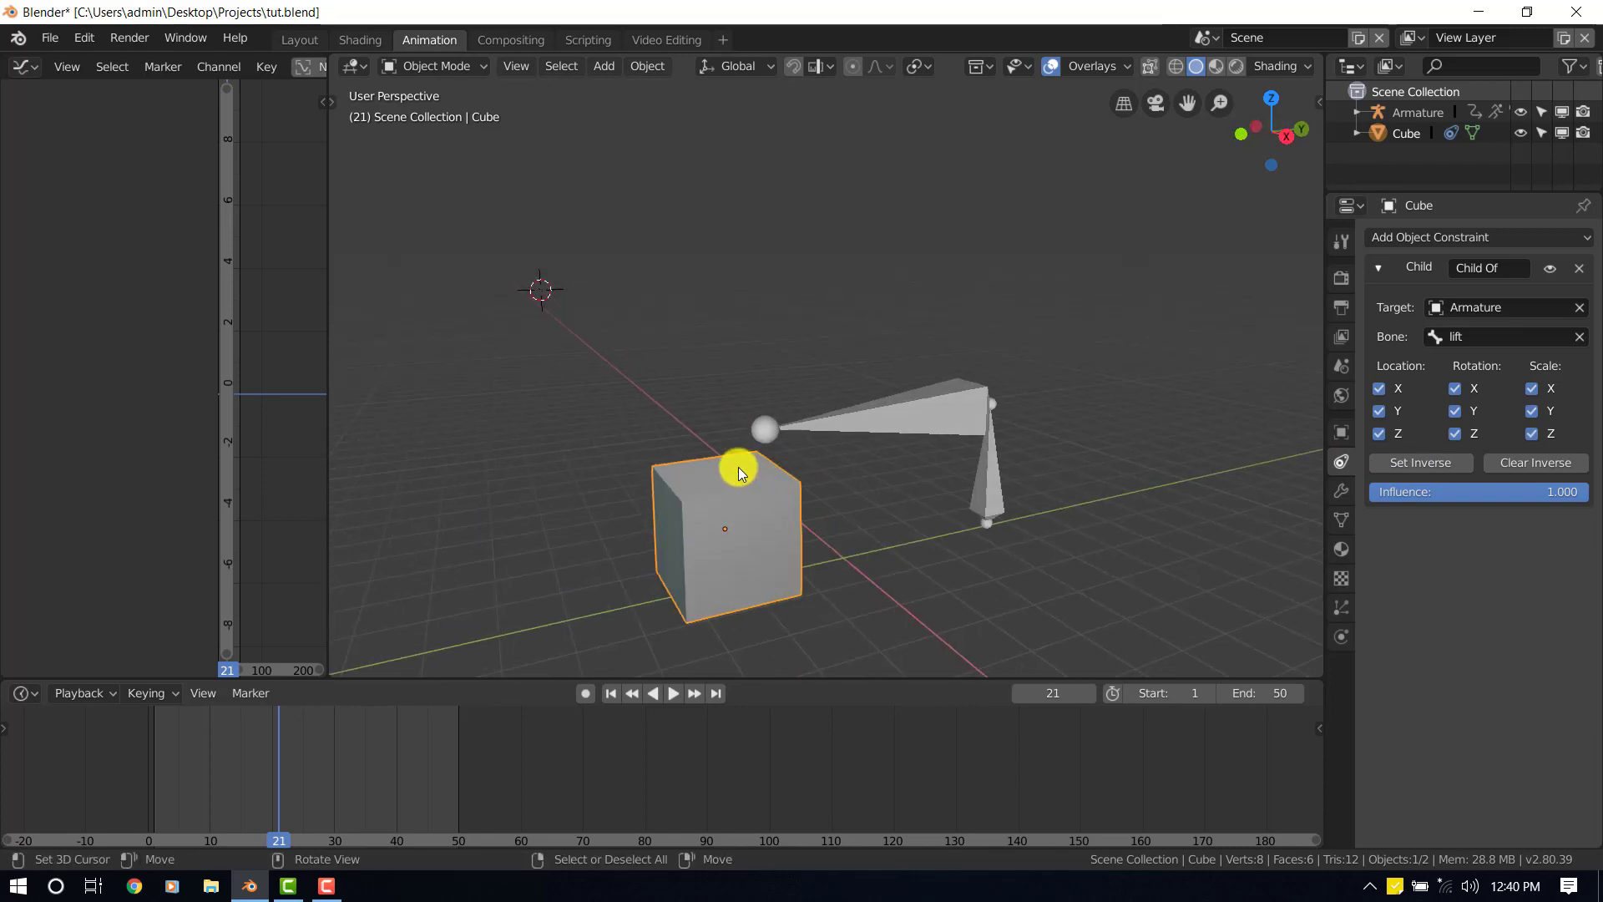
drag(742, 472, 732, 431)
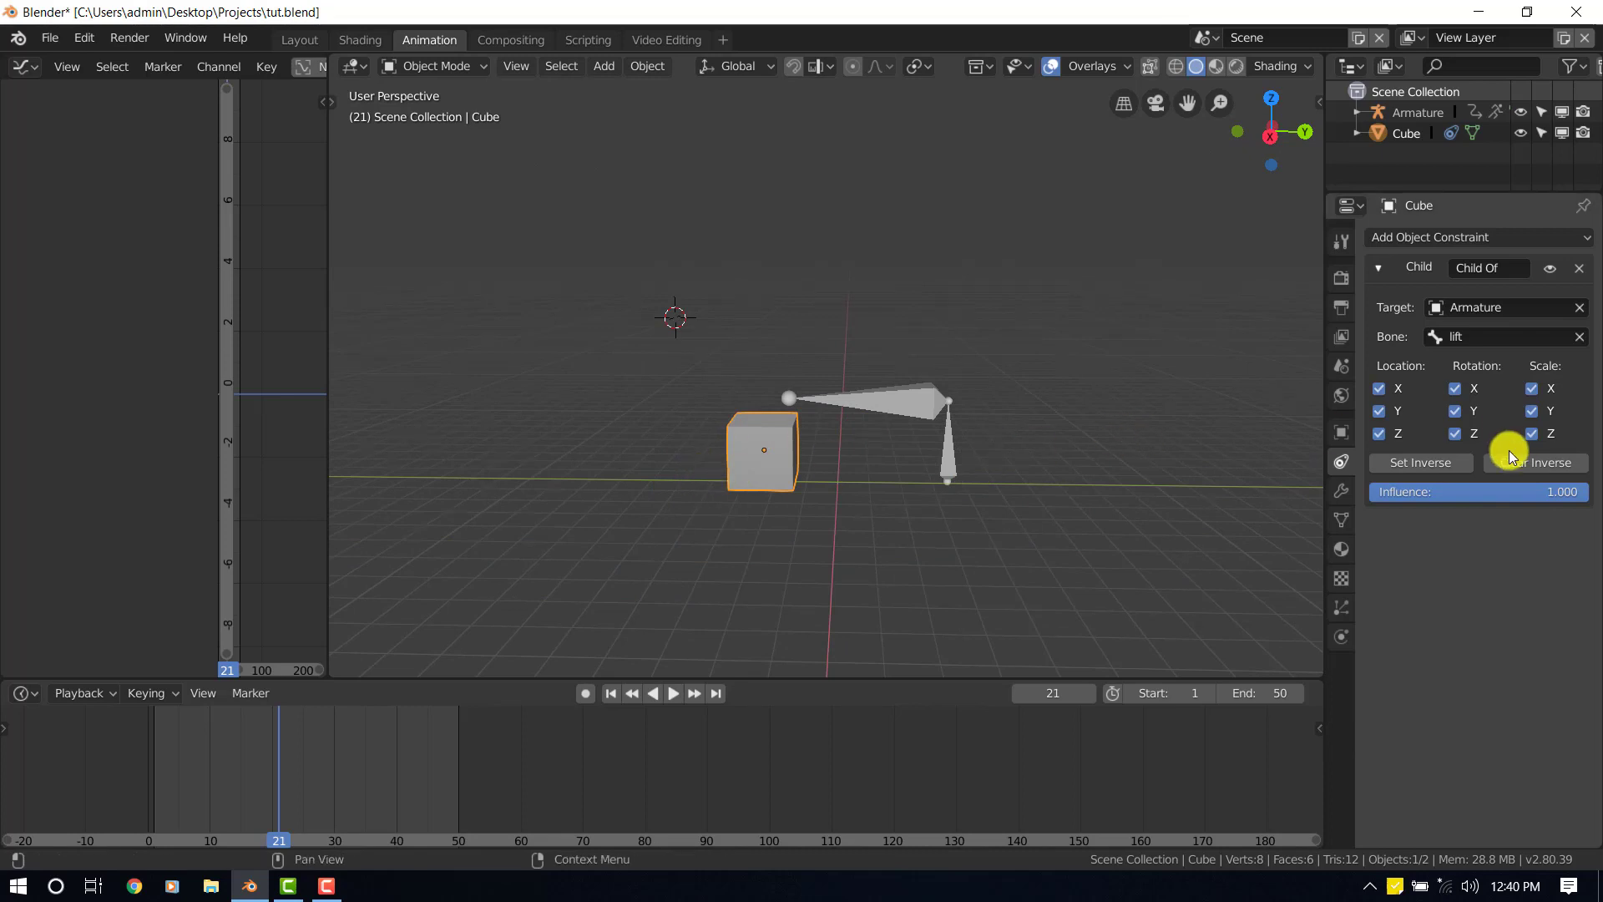
click(1421, 462)
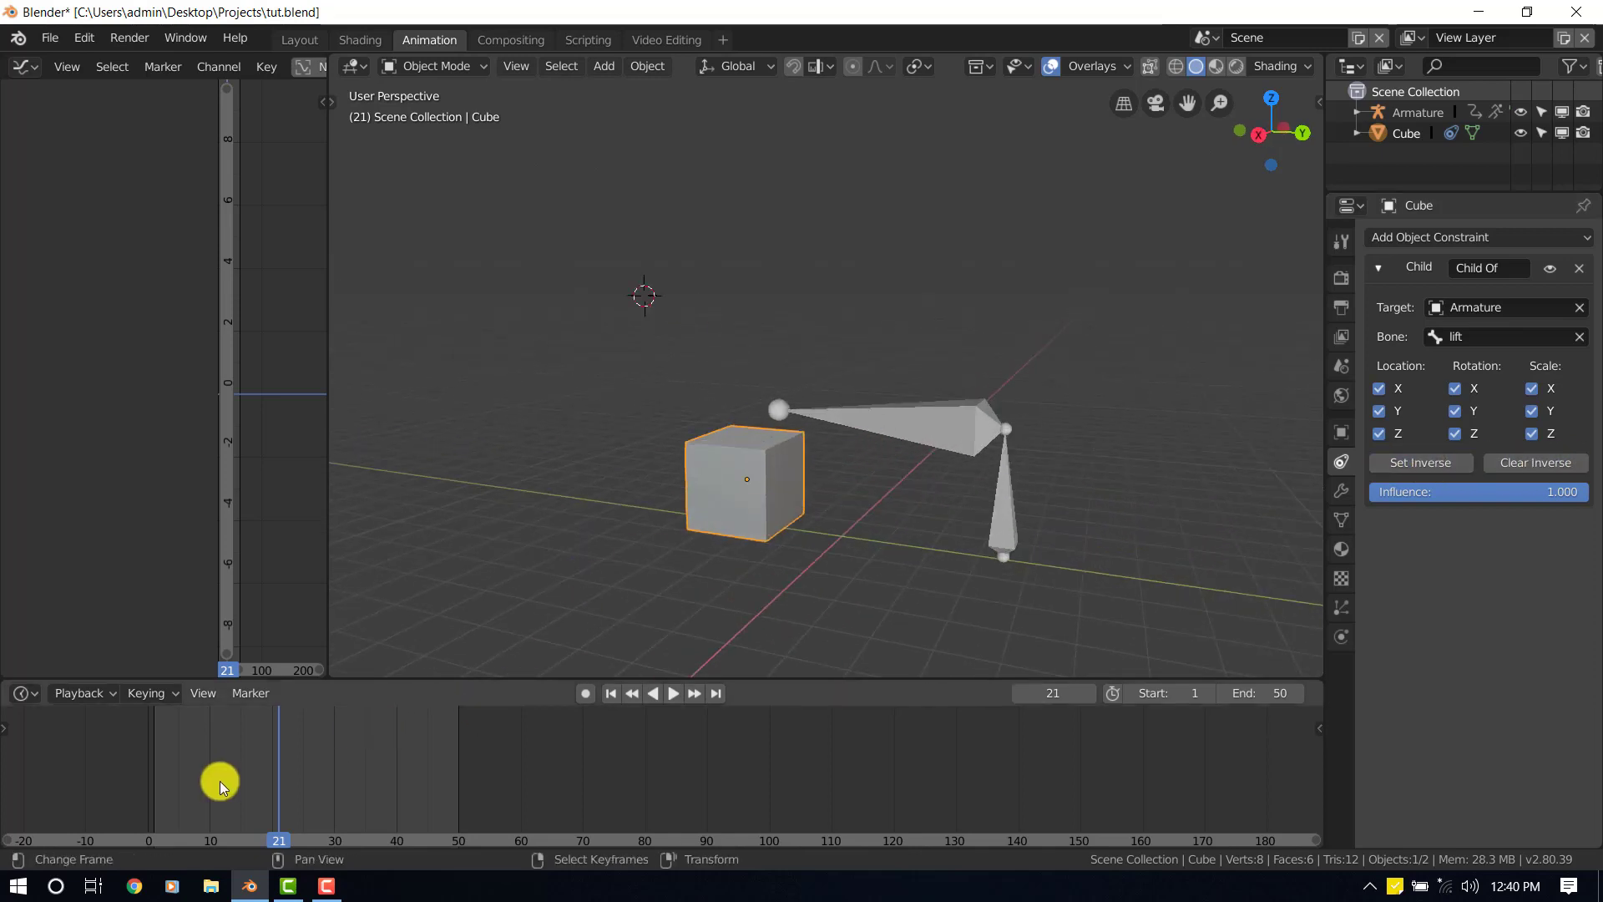
click(673, 693)
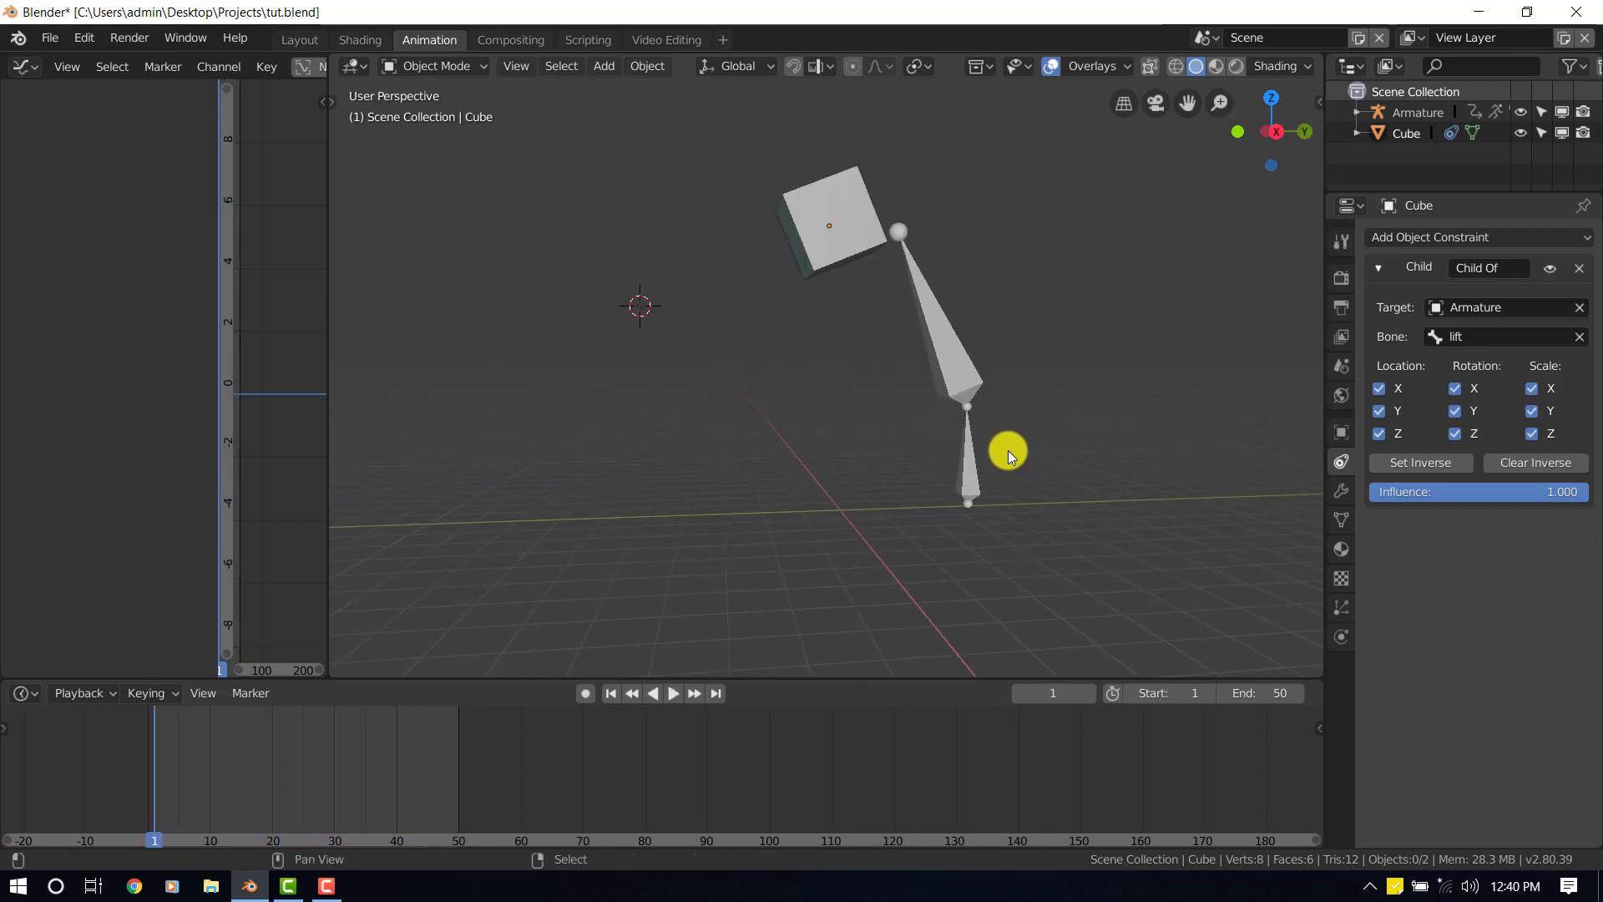
click(1419, 463)
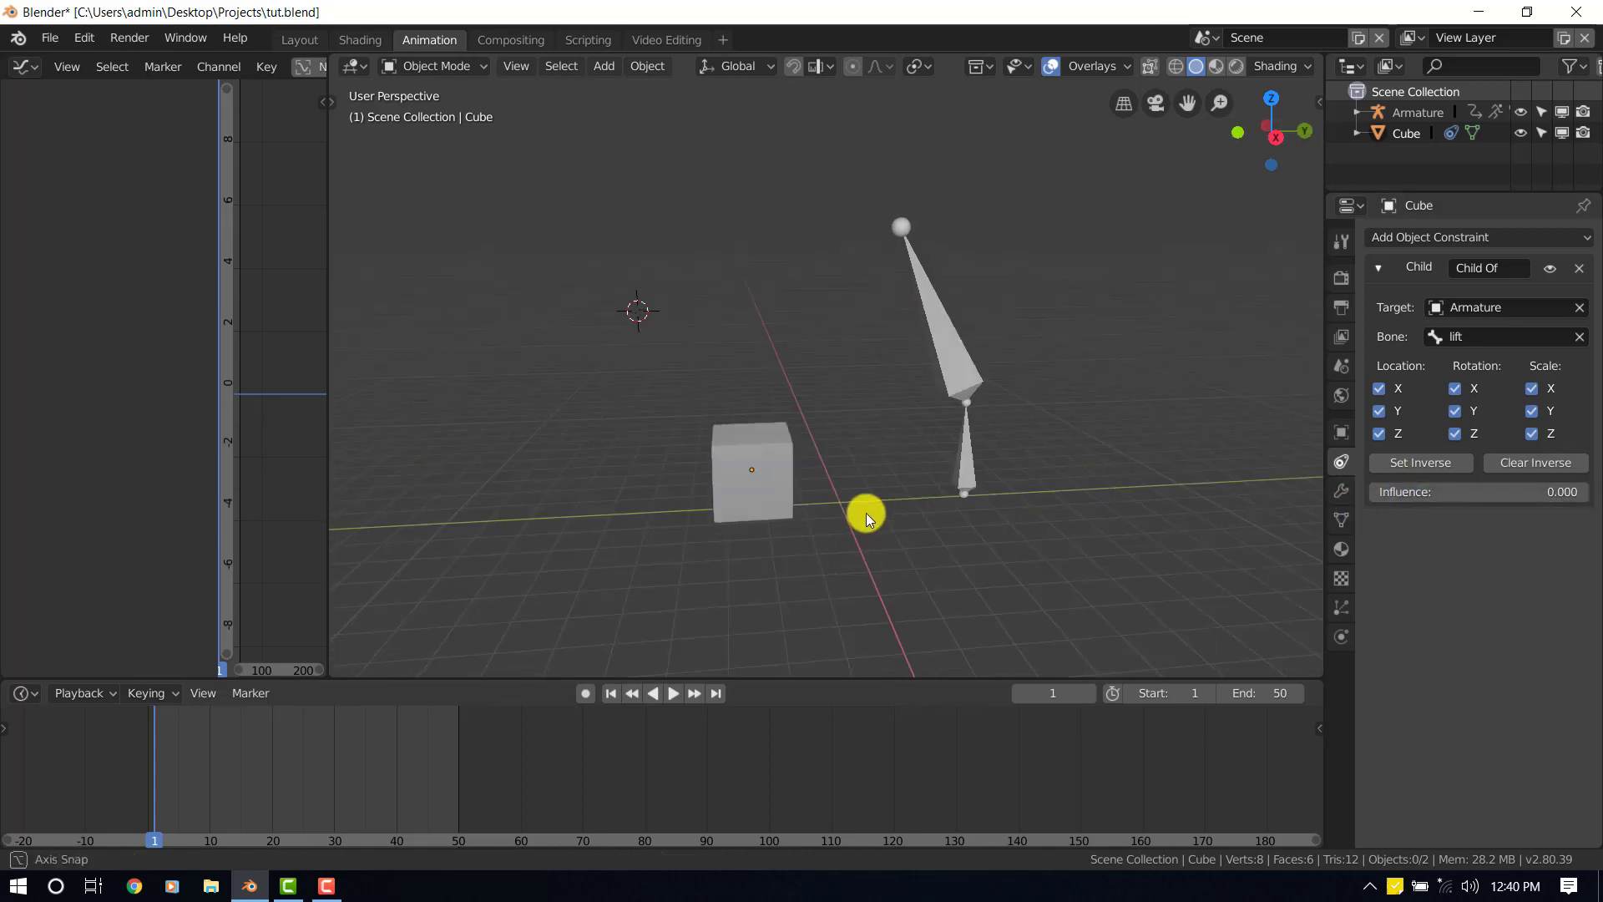
Step: Select the cube and keyframe its Child Of influence at 0 on frame 14
drag(866, 518, 929, 337)
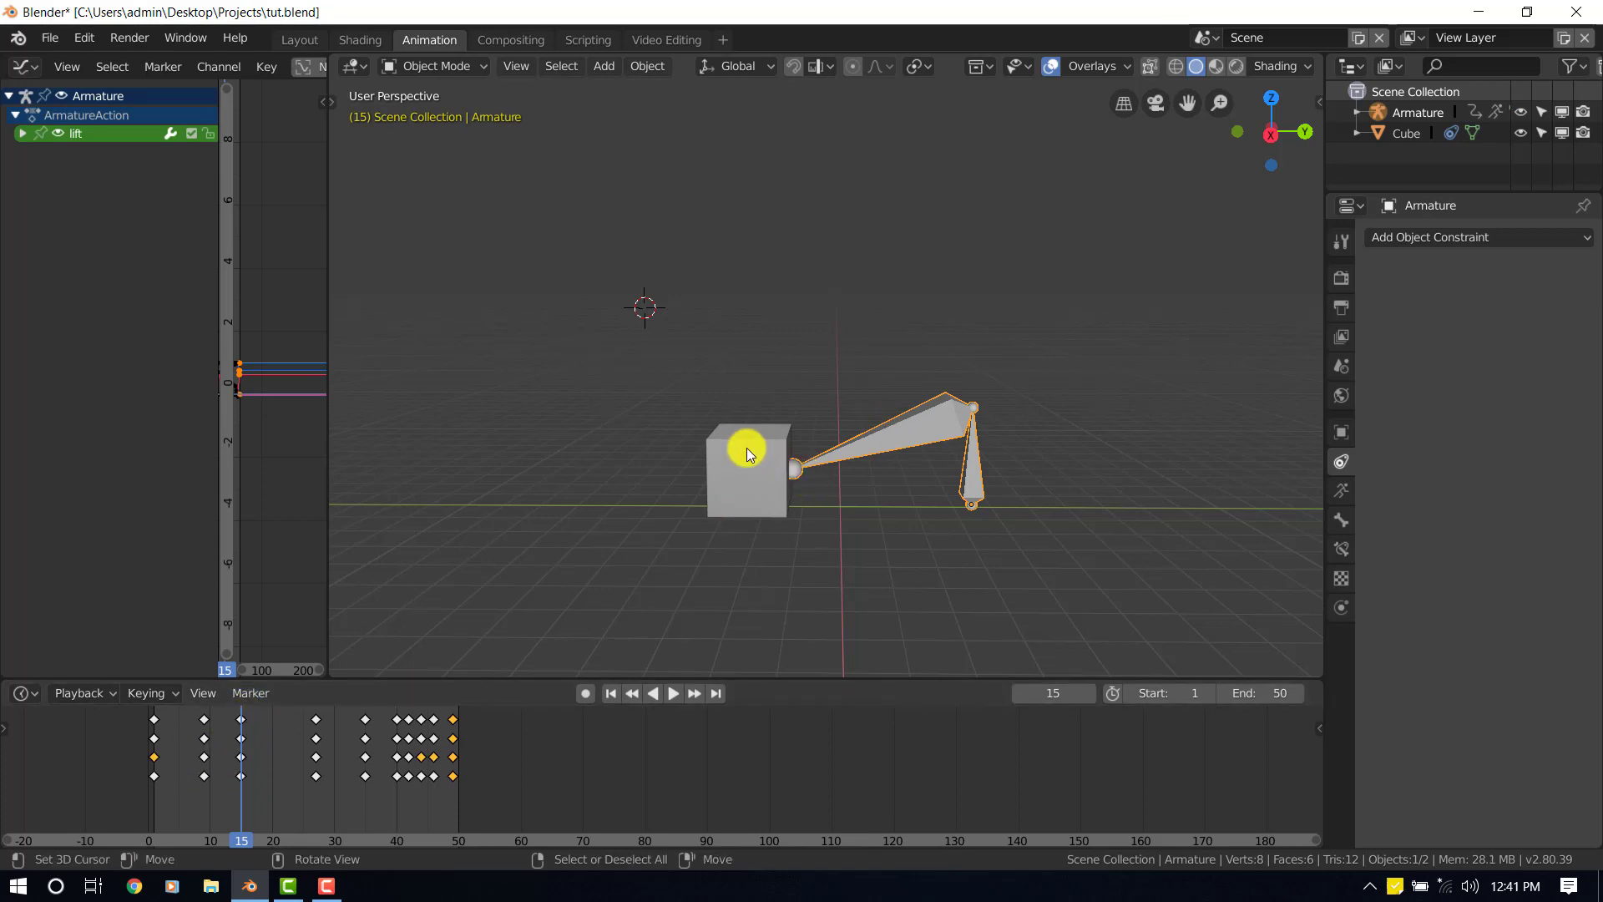
click(745, 457)
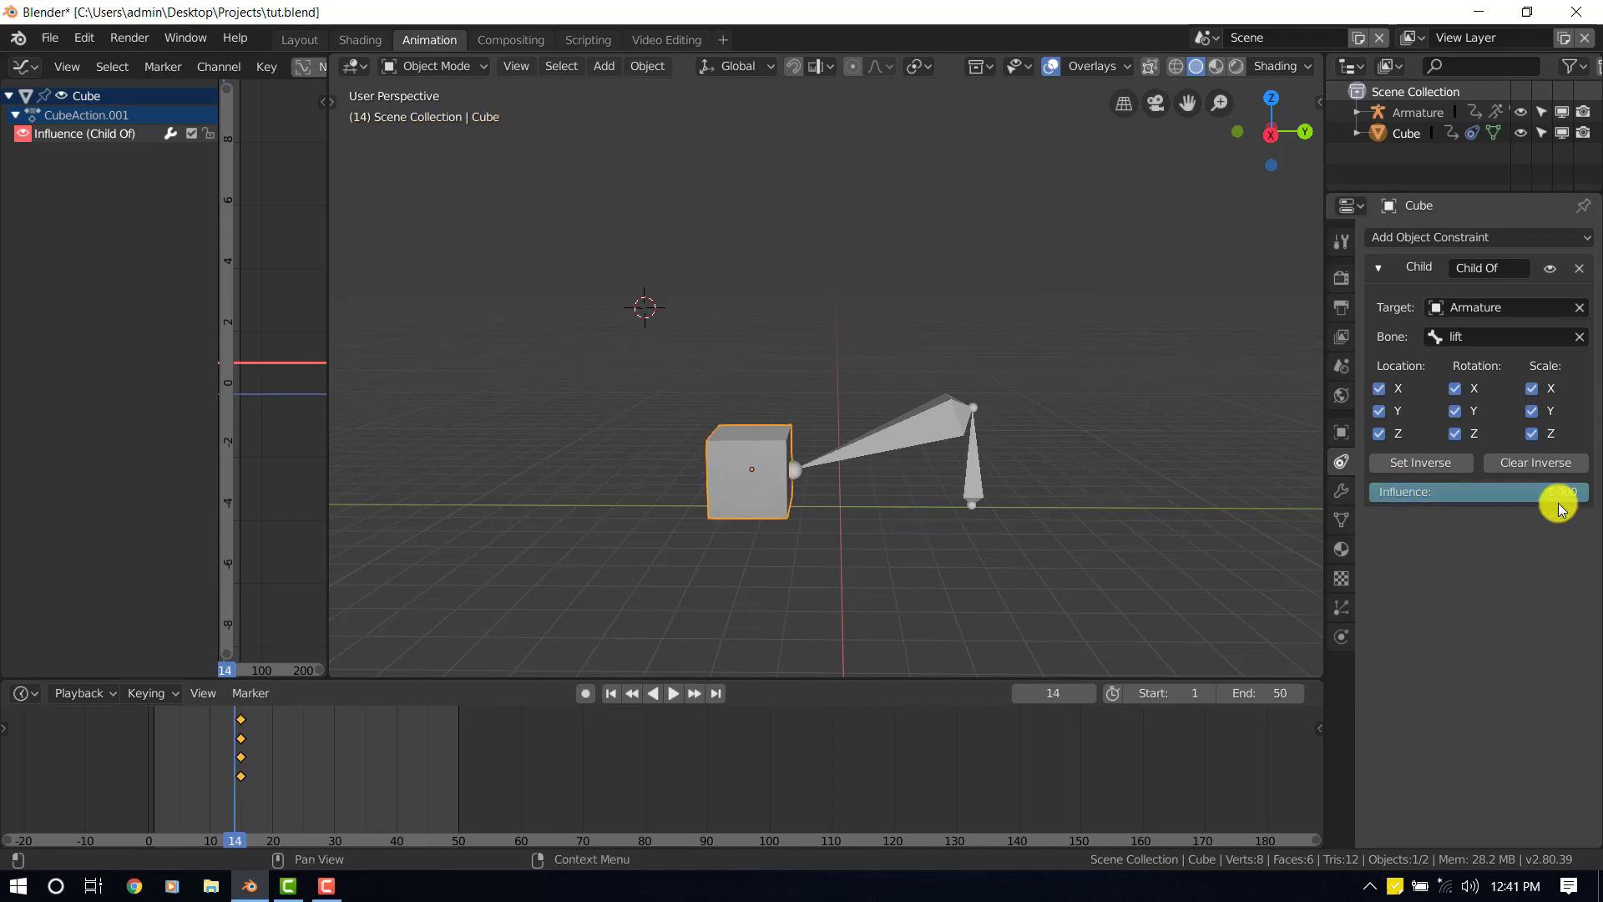
drag(1555, 491, 1523, 491)
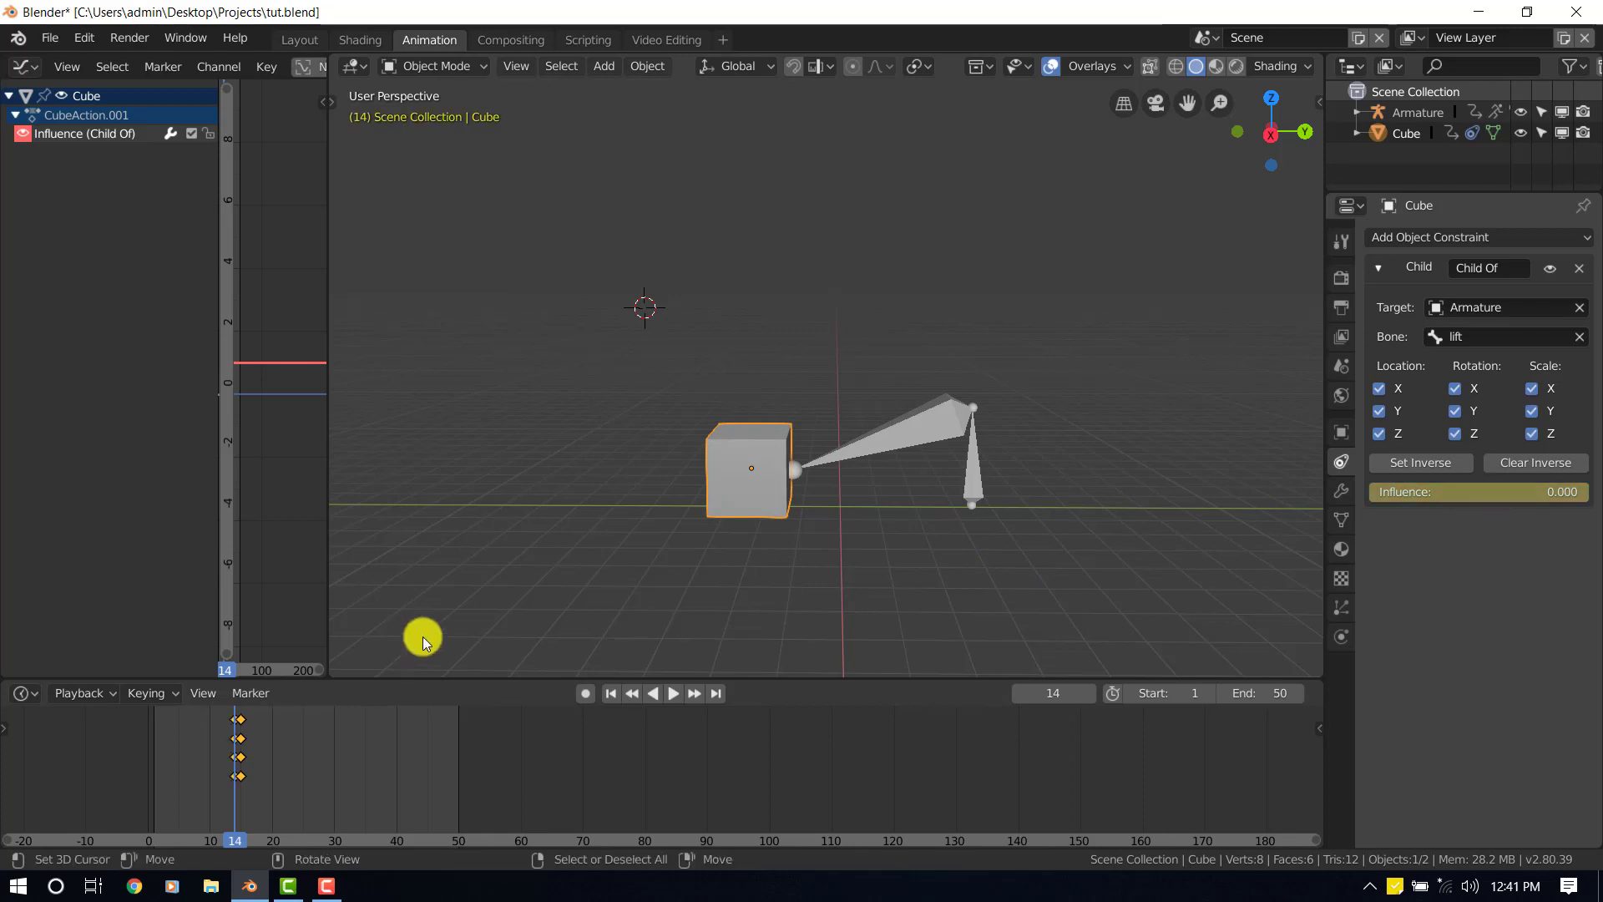
click(674, 693)
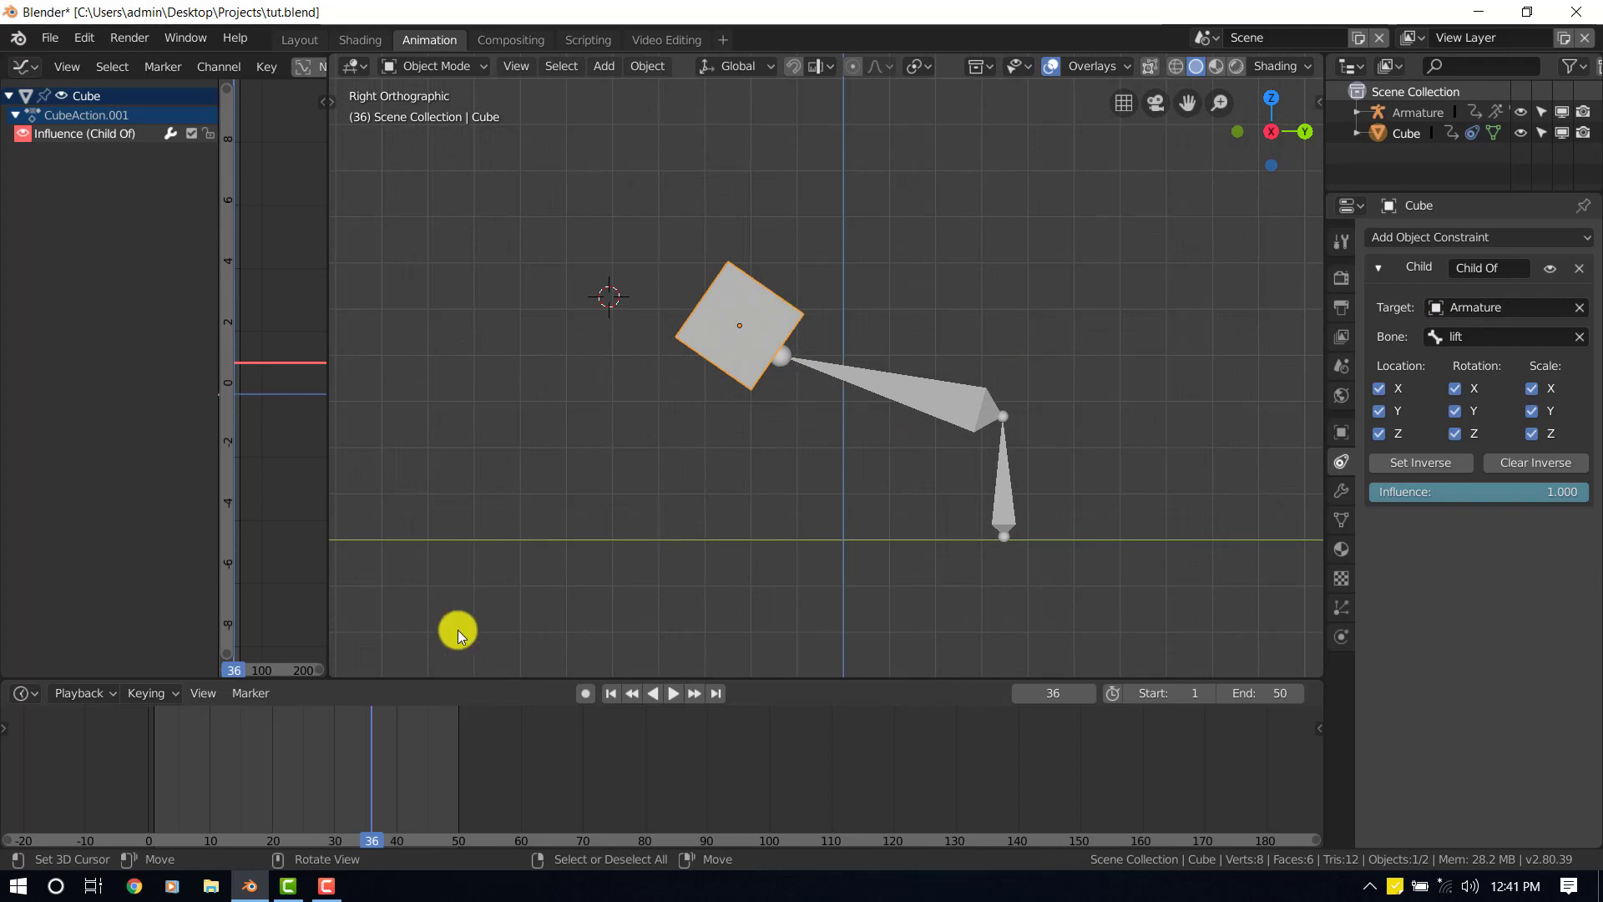
Step: At frame 32 keyframe the influence at 1 and the cube's LocRotScale so the bone carries it
click(673, 693)
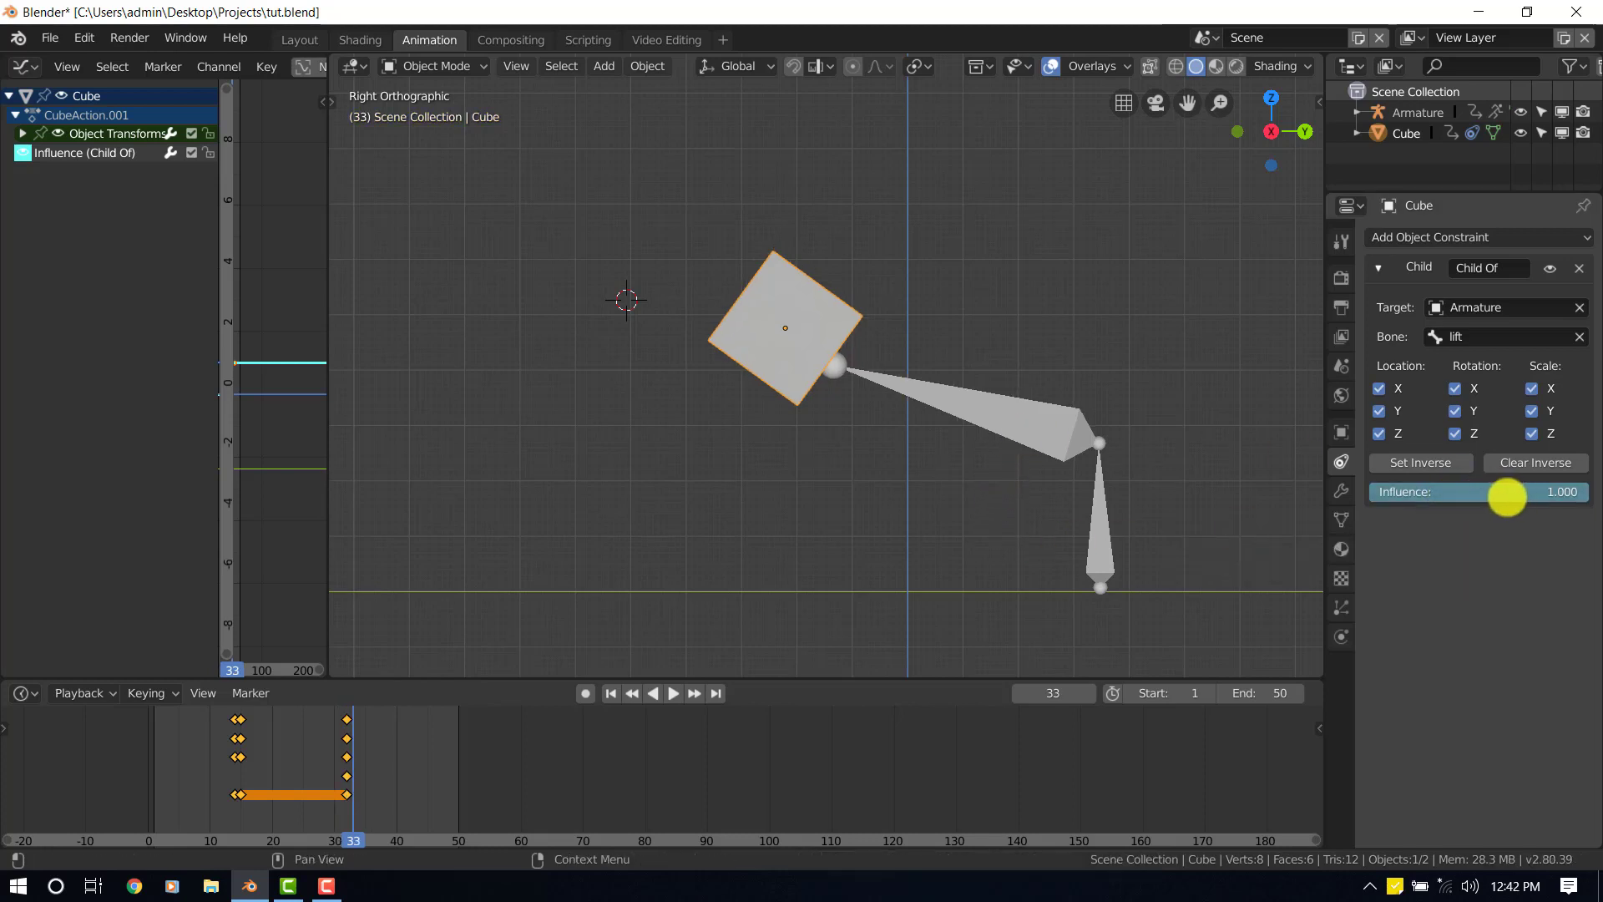
drag(1506, 498, 1232, 530)
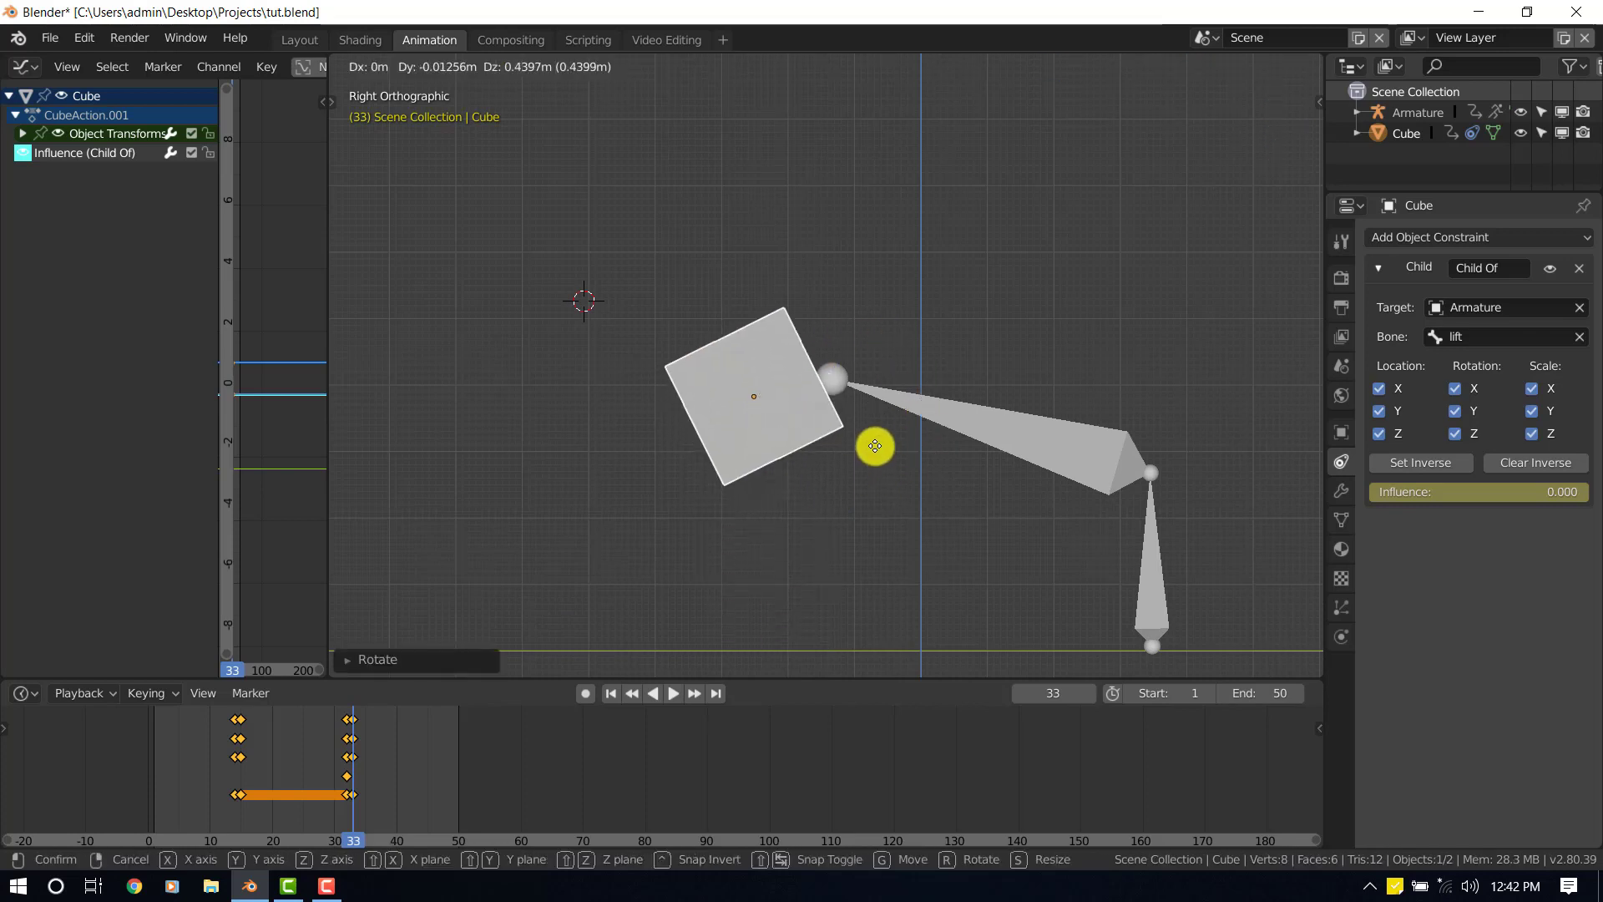
click(875, 446)
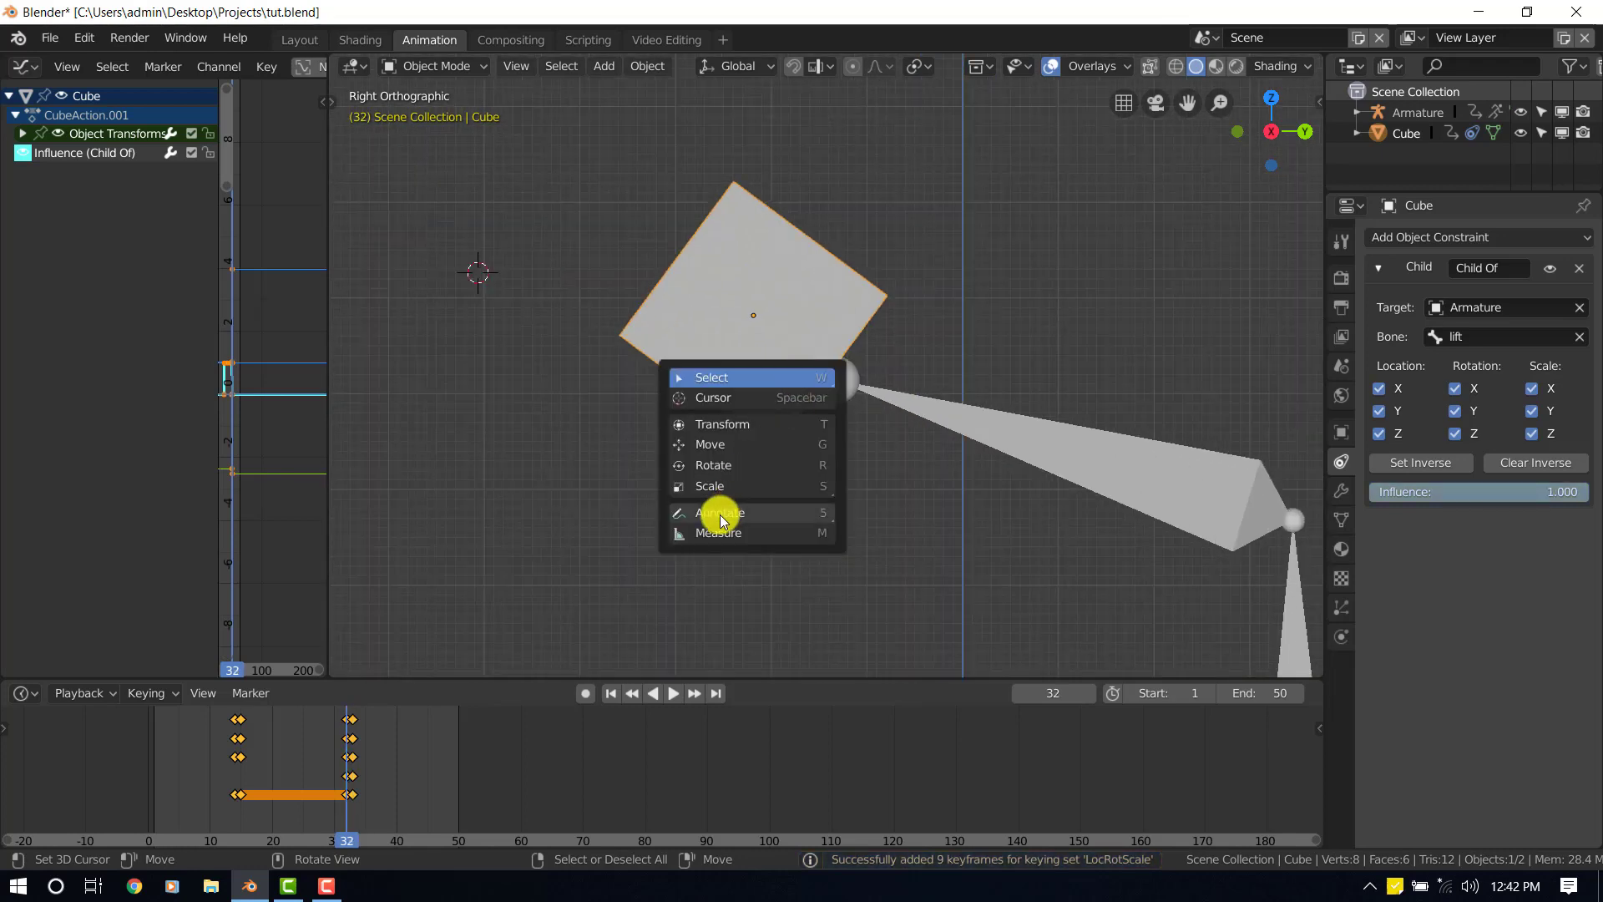
Step: Trace the cube's outline with Annotate, then at frame 33 key influence 0 and the cube on the outline
click(720, 513)
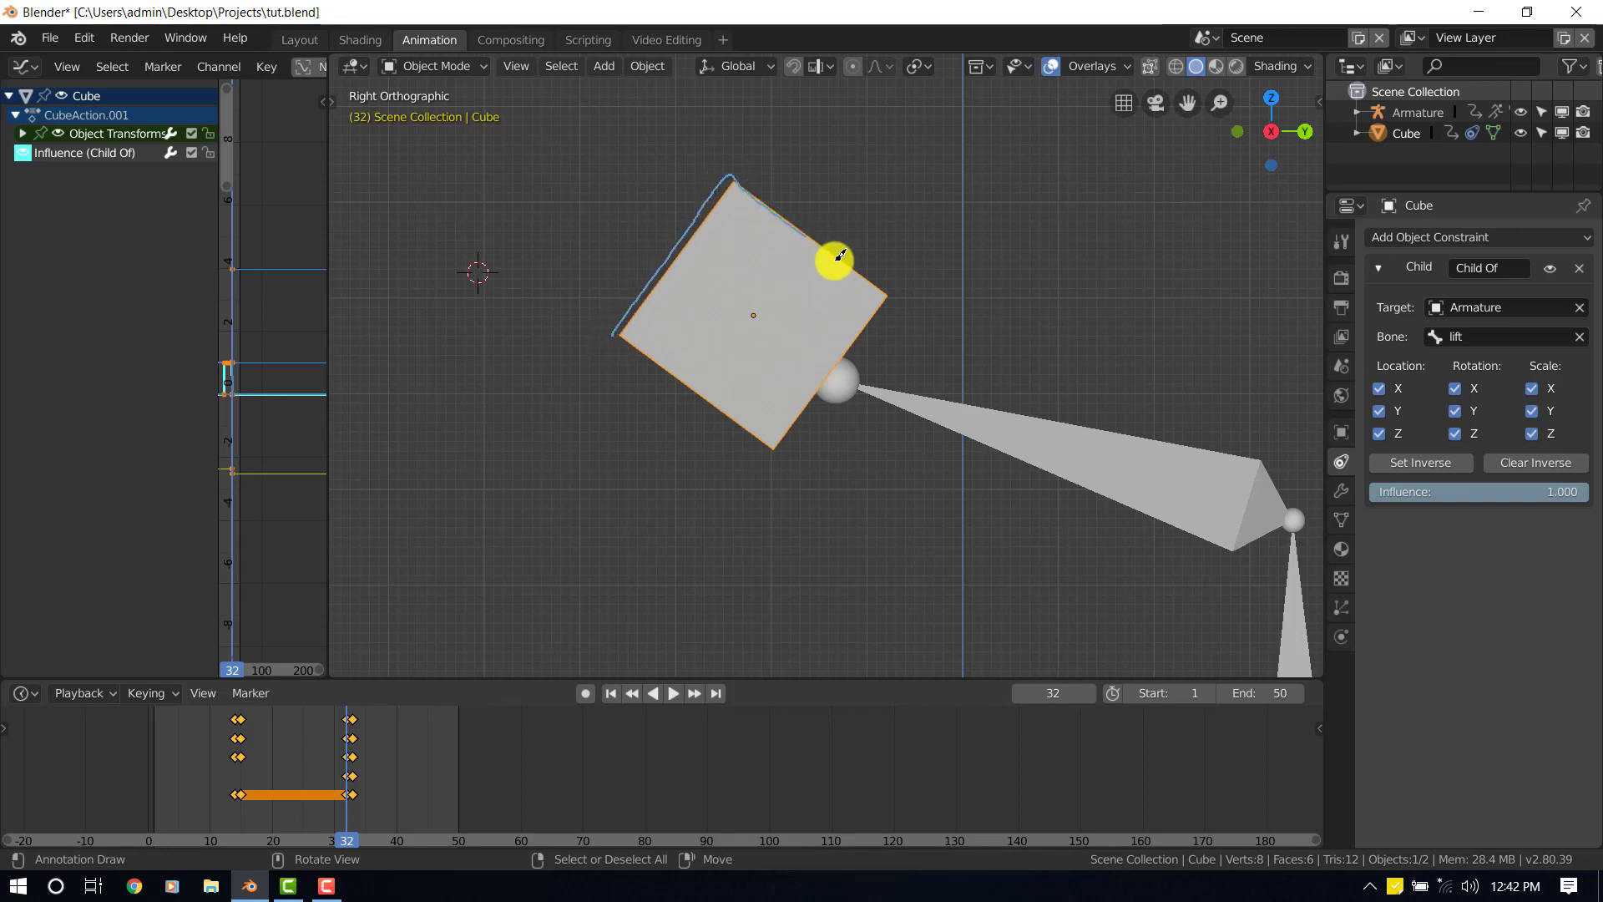
drag(835, 259, 722, 404)
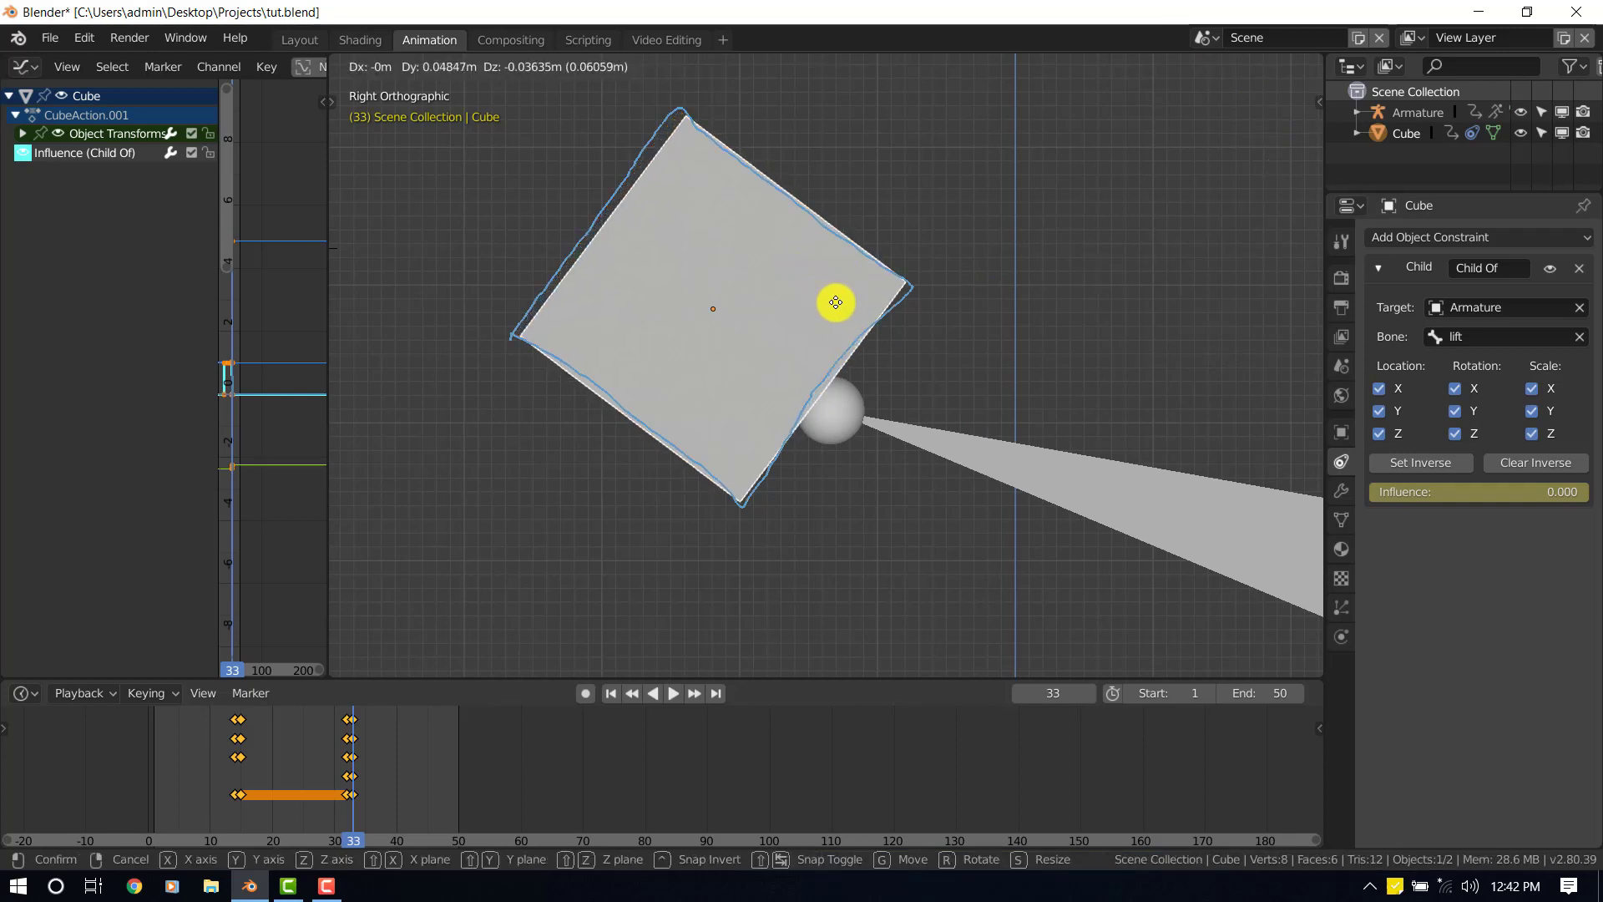
key(Return)
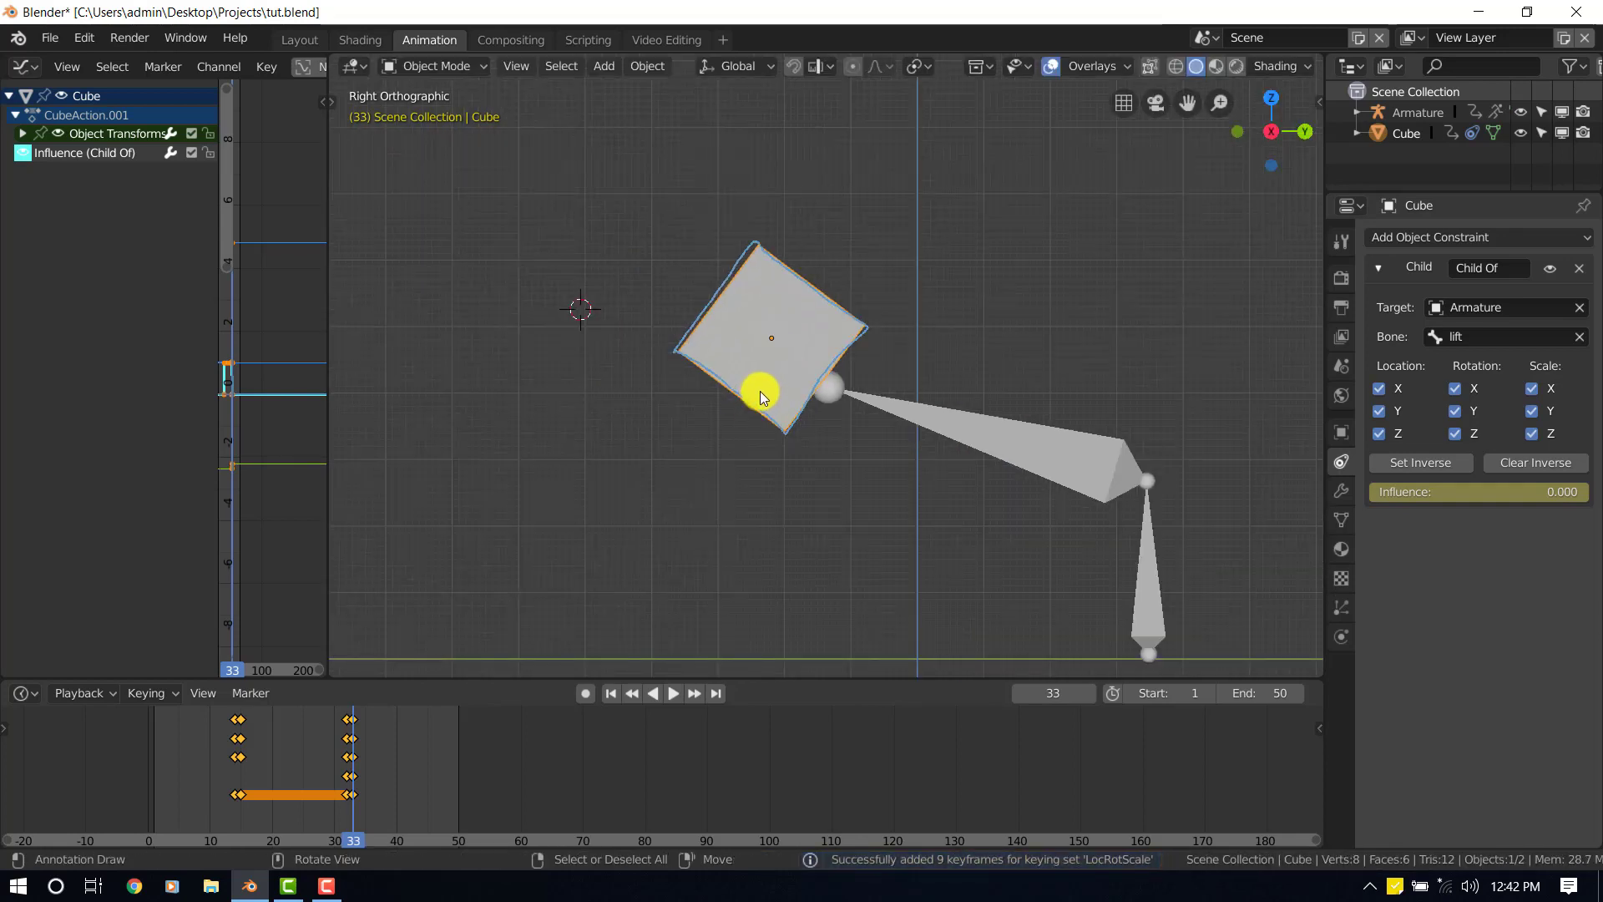
click(673, 693)
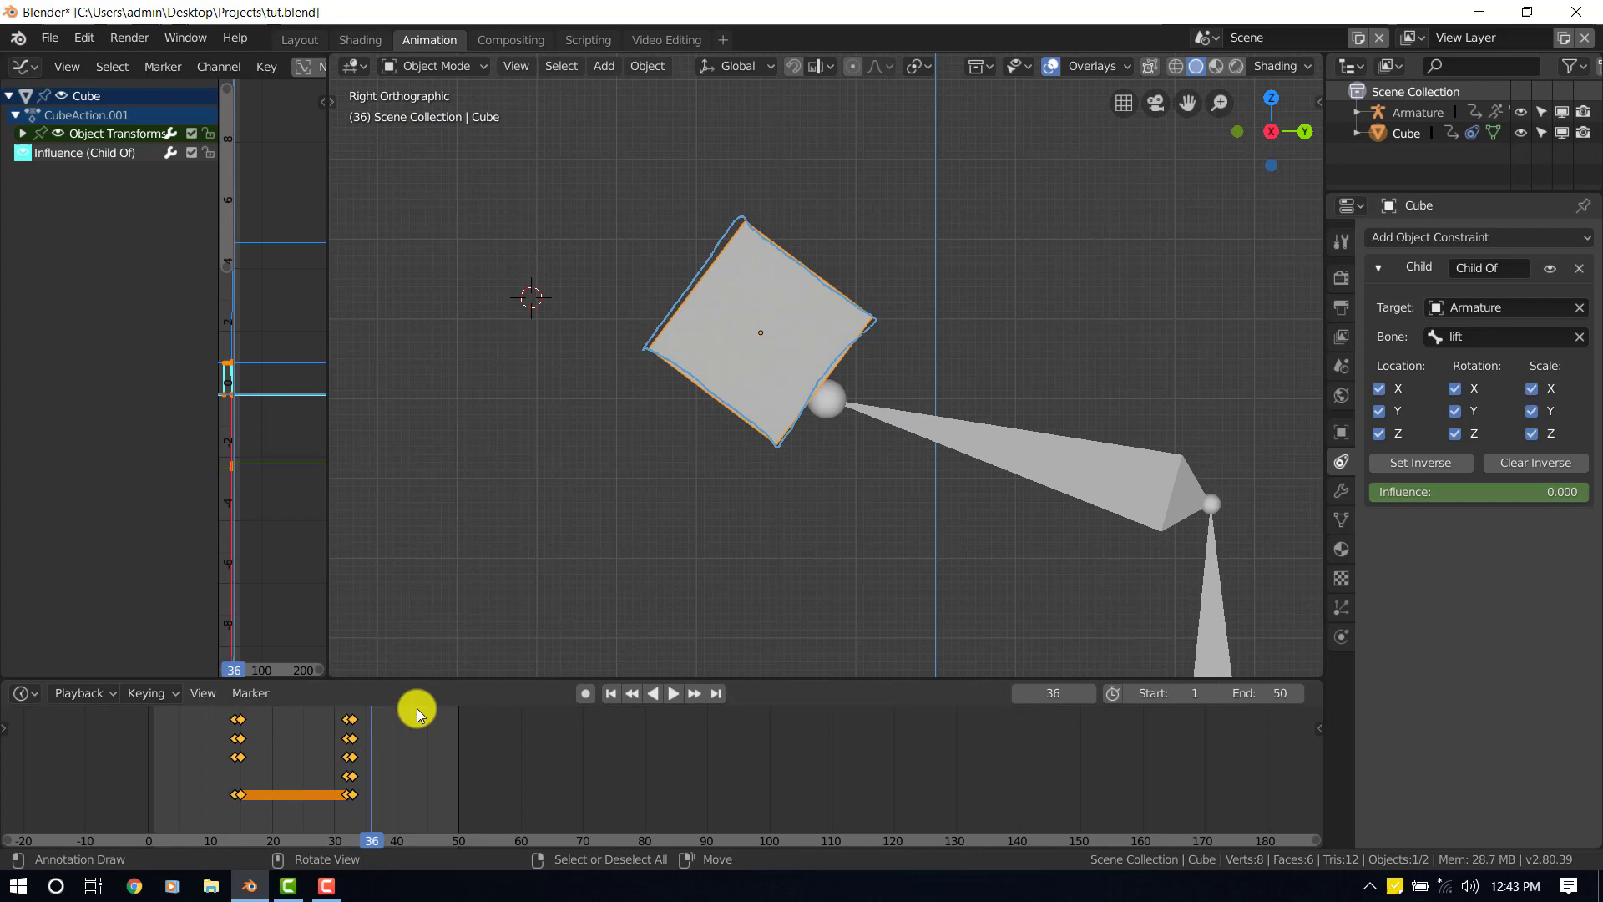
mouse_move(778, 431)
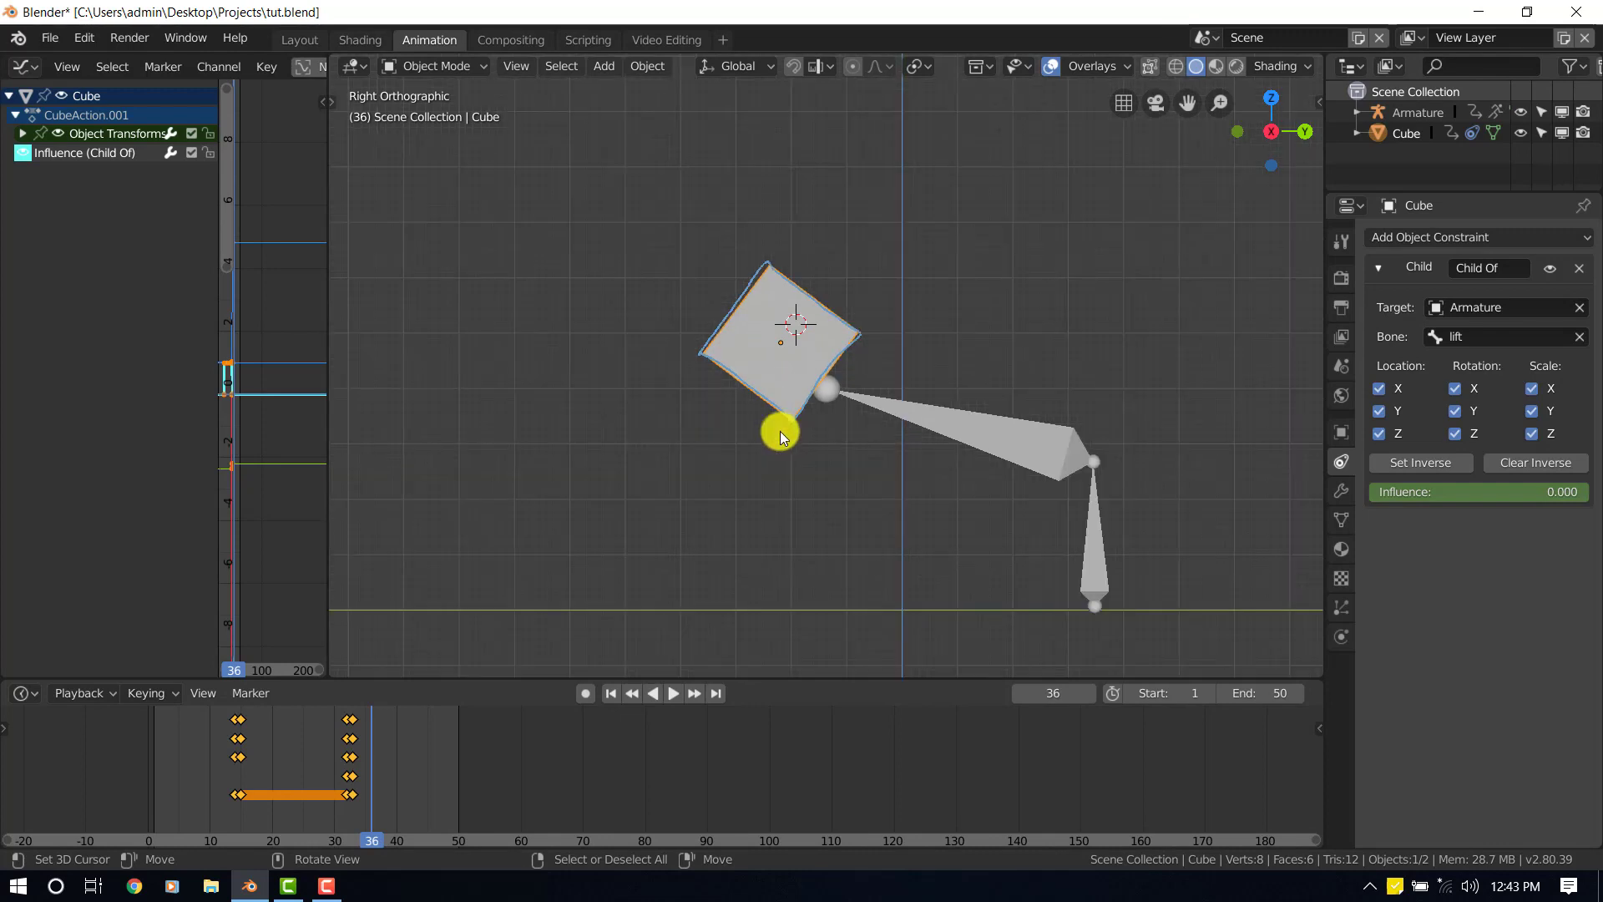
Step: At frame 48 move the cube down onto the ground and key its landed LocRotScale
drag(780, 435, 890, 523)
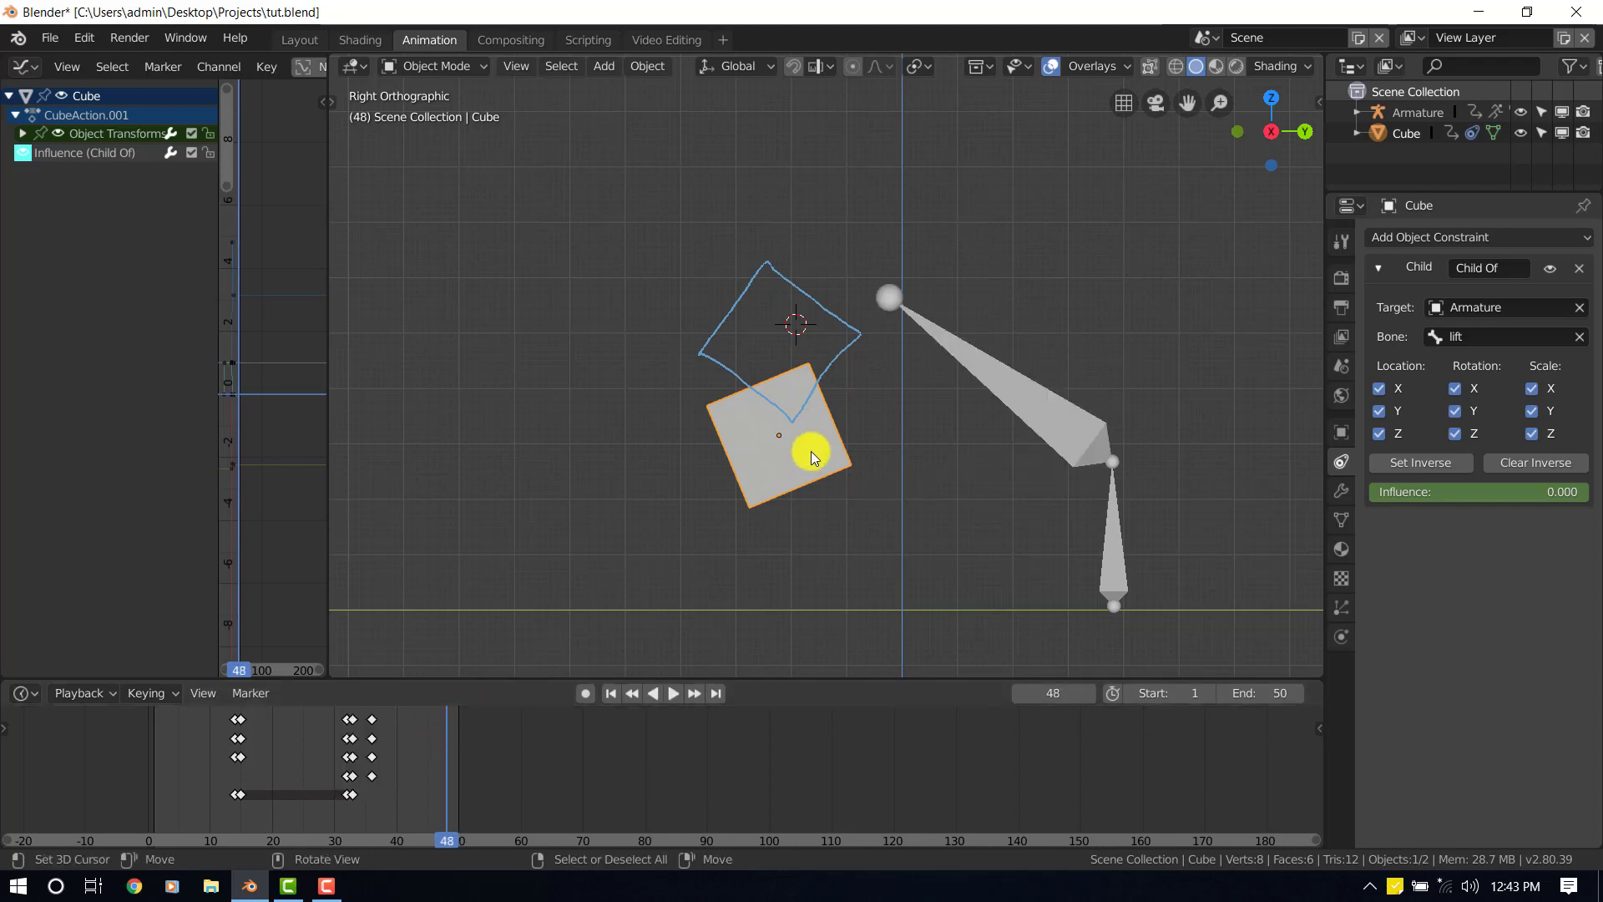
drag(812, 458, 767, 541)
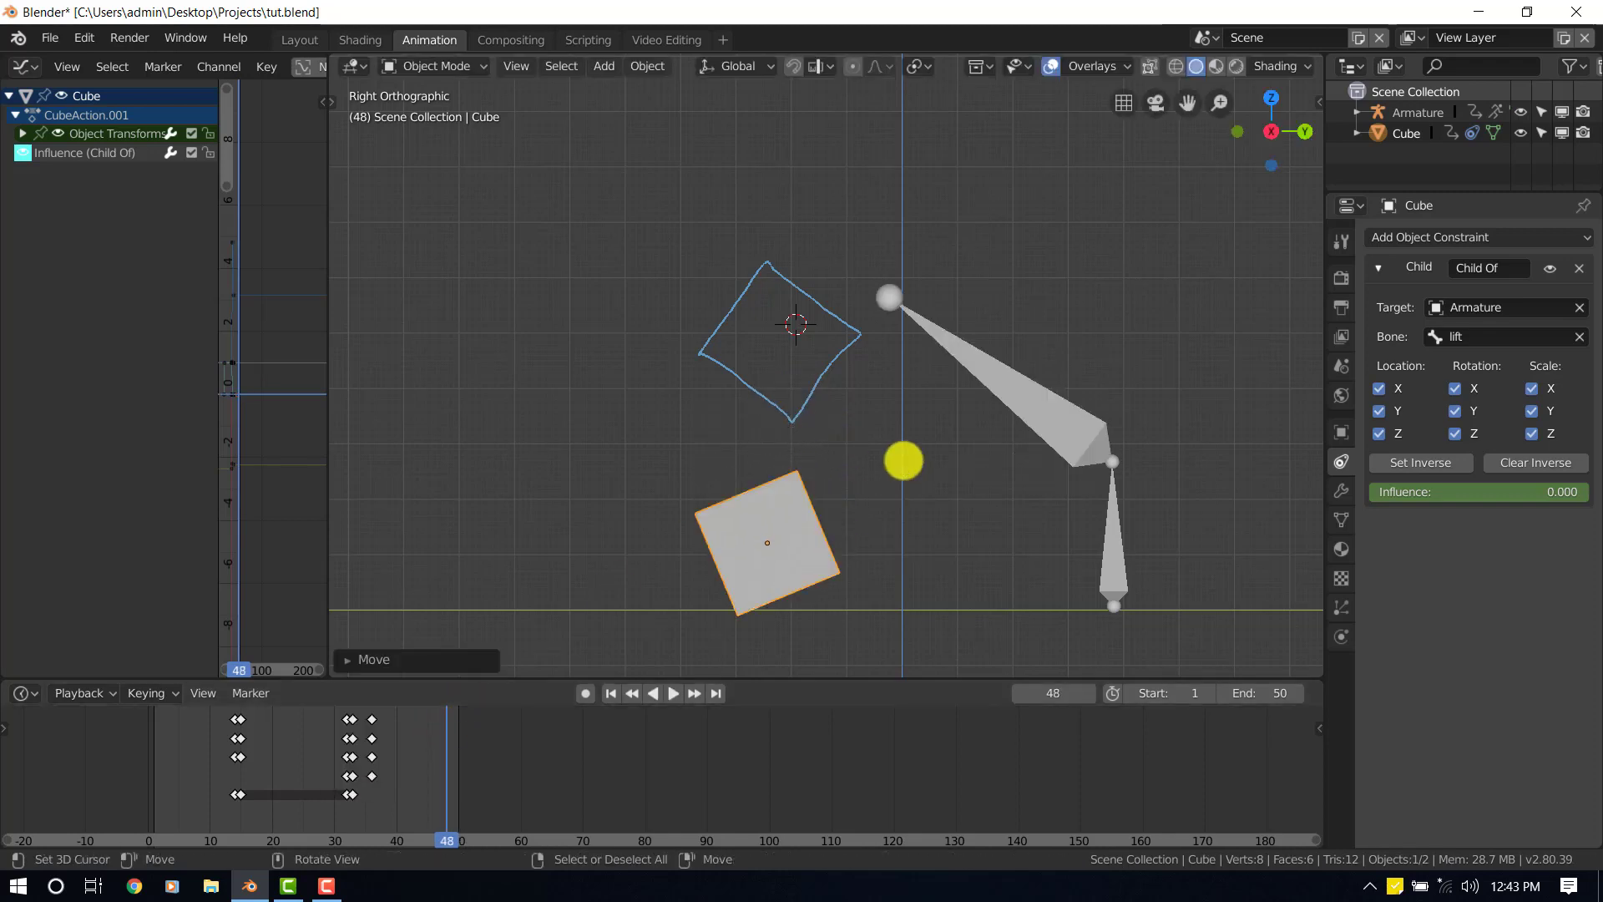
key(r)
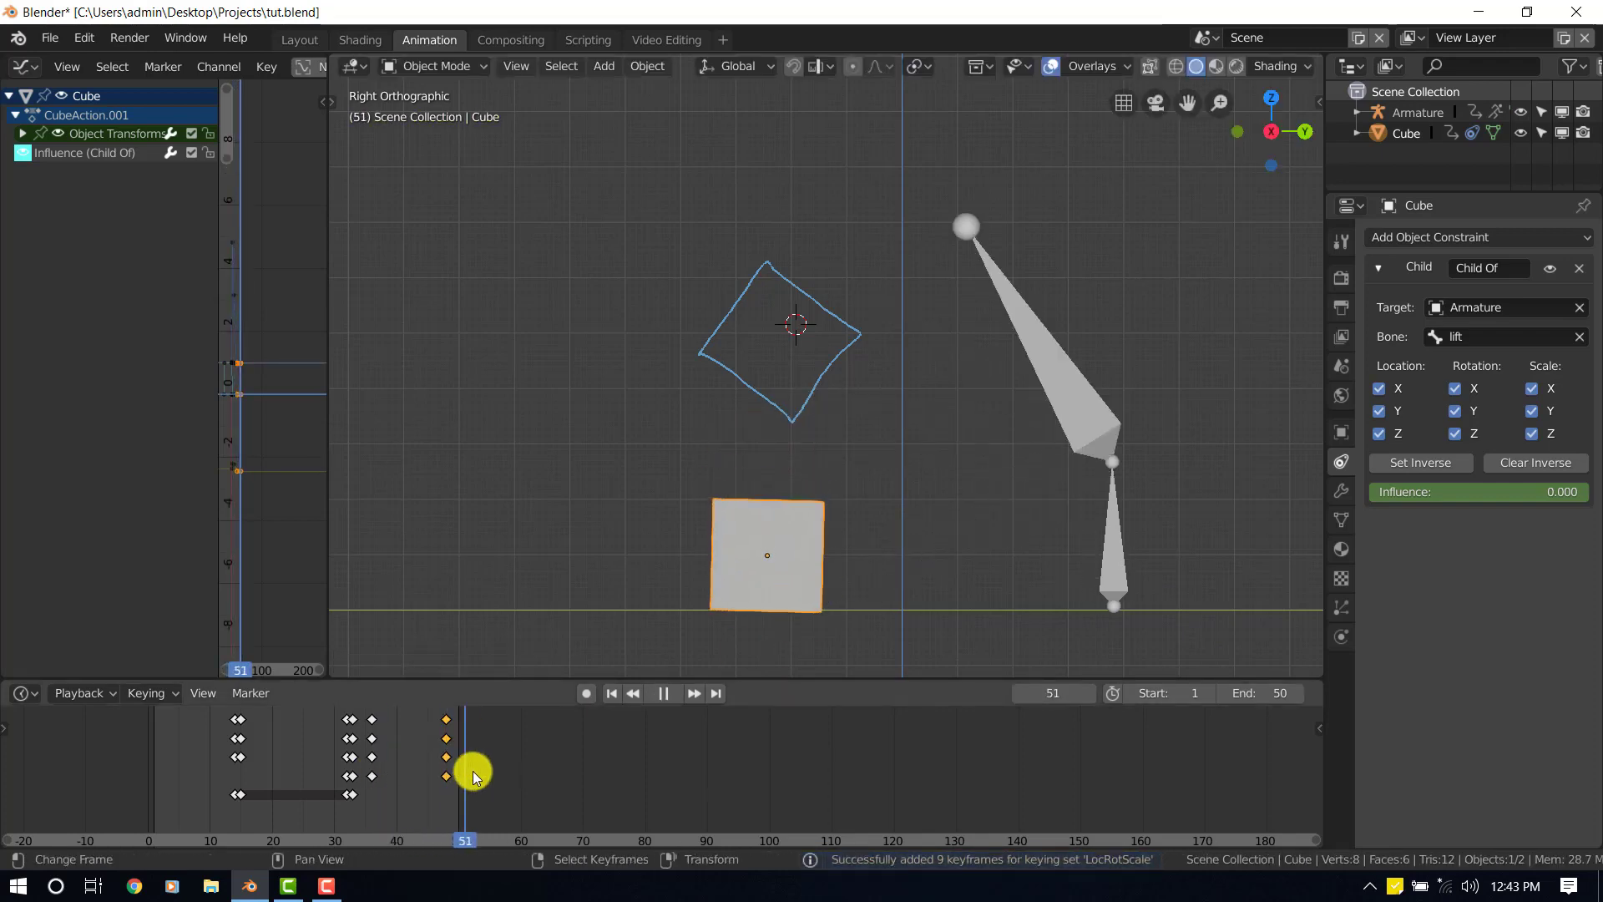
click(663, 693)
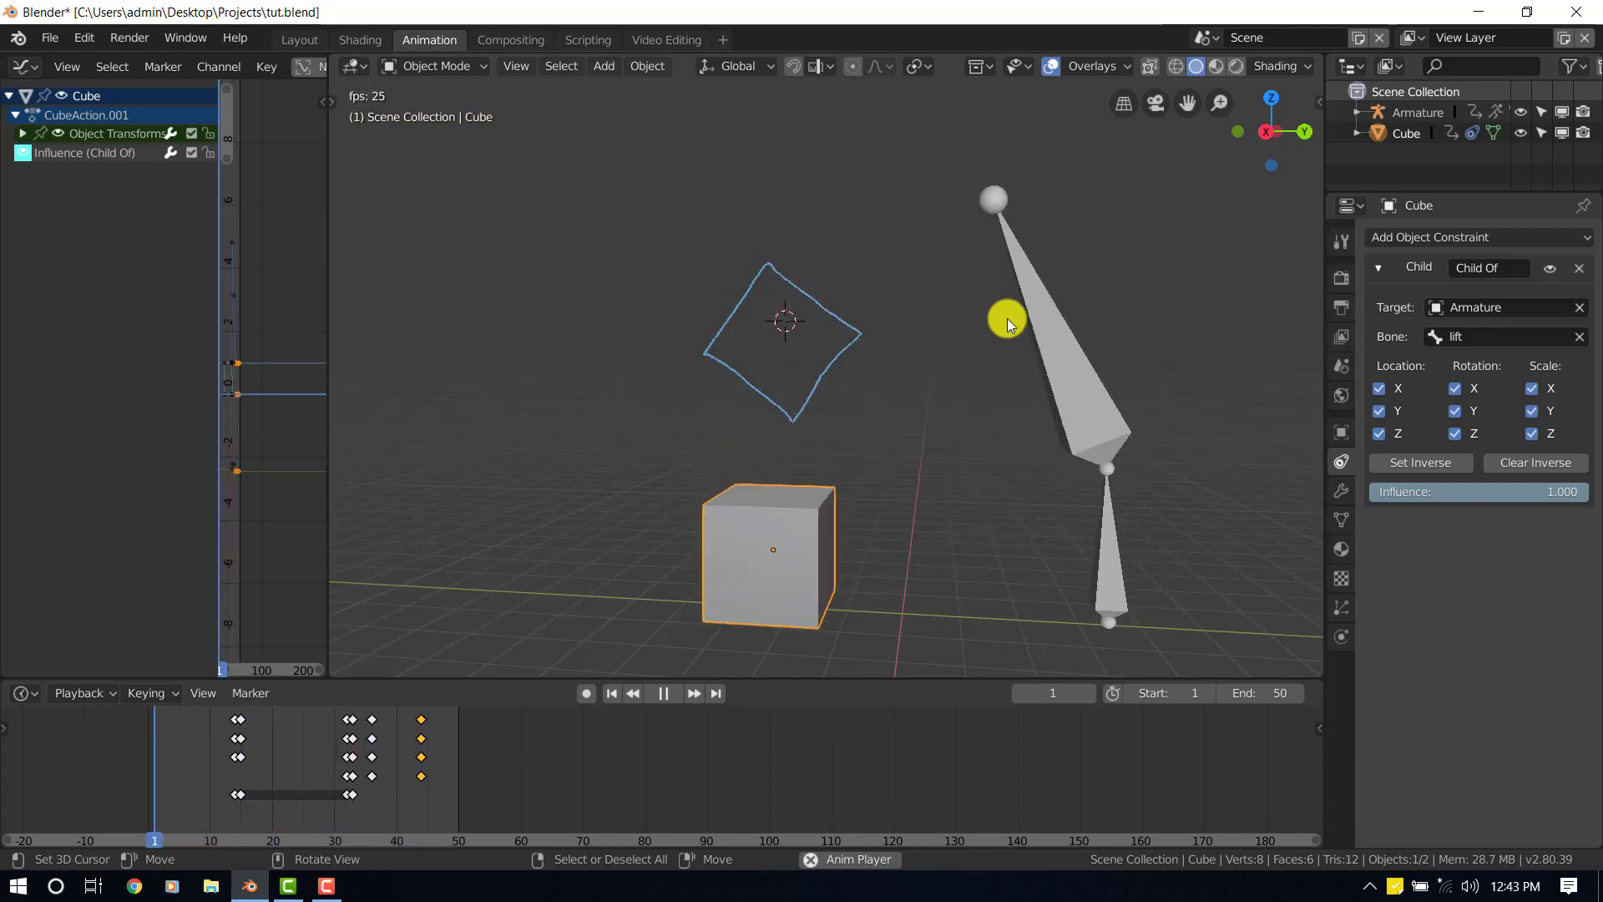
Step: Move the landing keyframes a few frames earlier and play back the full animation
click(661, 693)
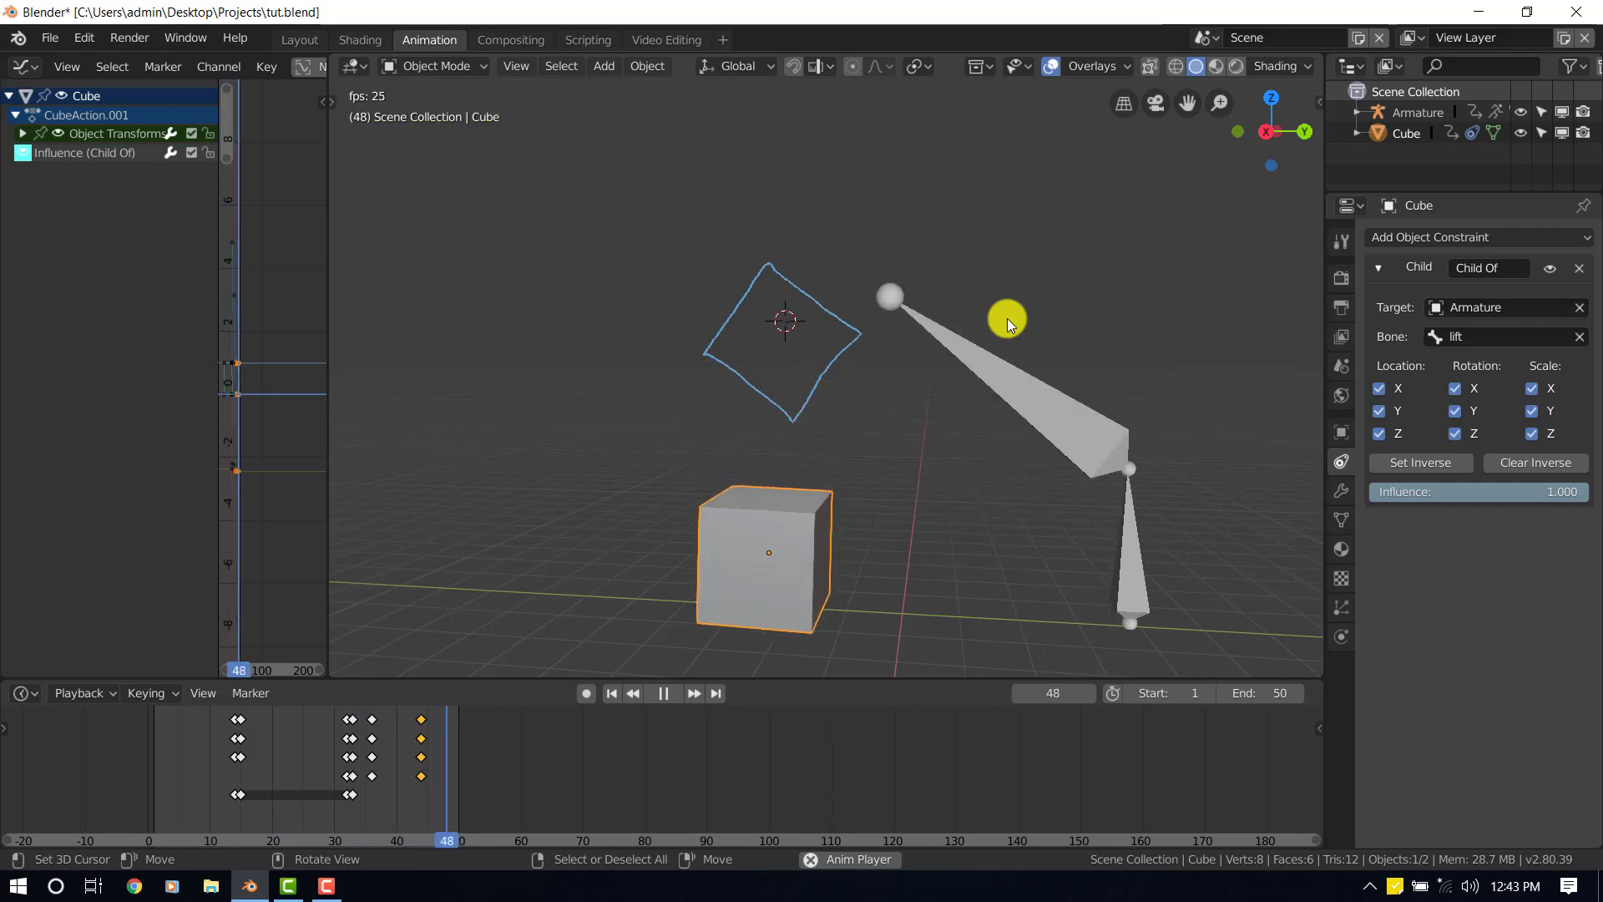